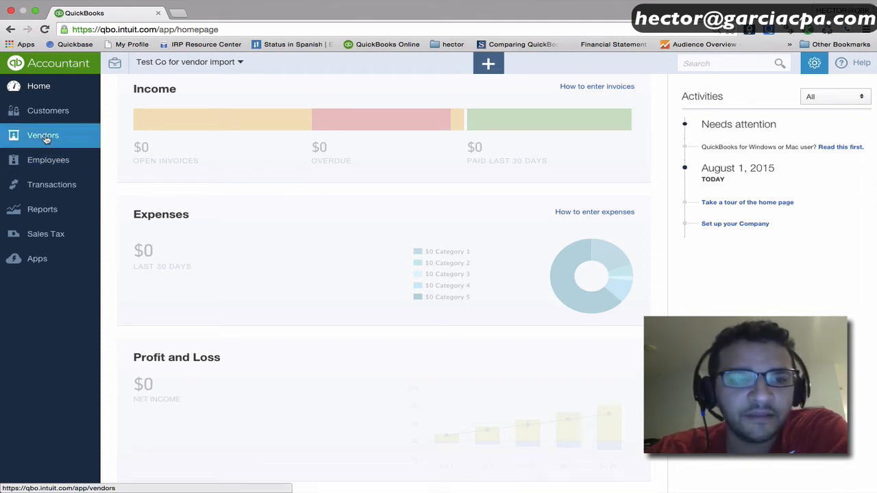
# Show the empty Vendors list and reveal the Import vendors option under New vendor
pyautogui.click(43, 136)
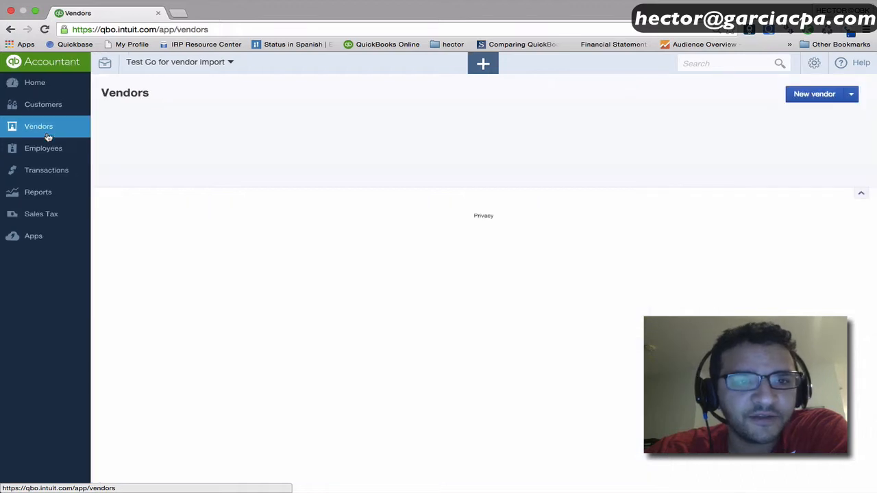
pyautogui.click(38, 126)
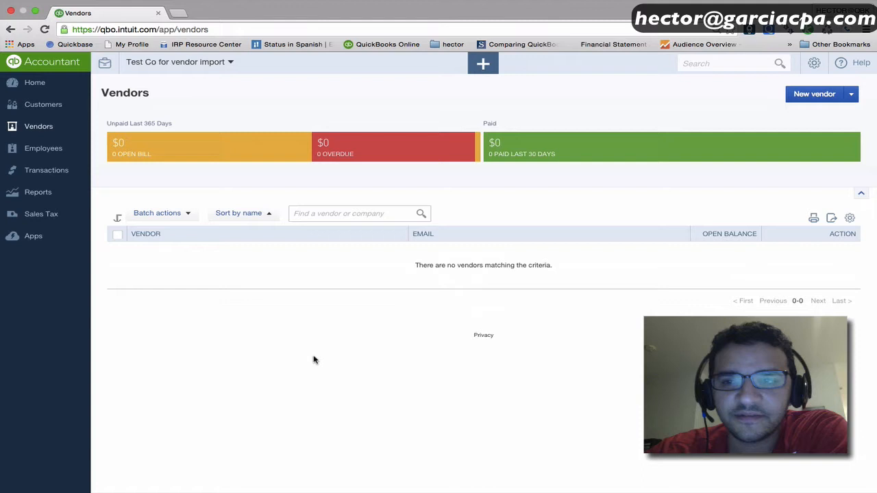
pyautogui.click(851, 94)
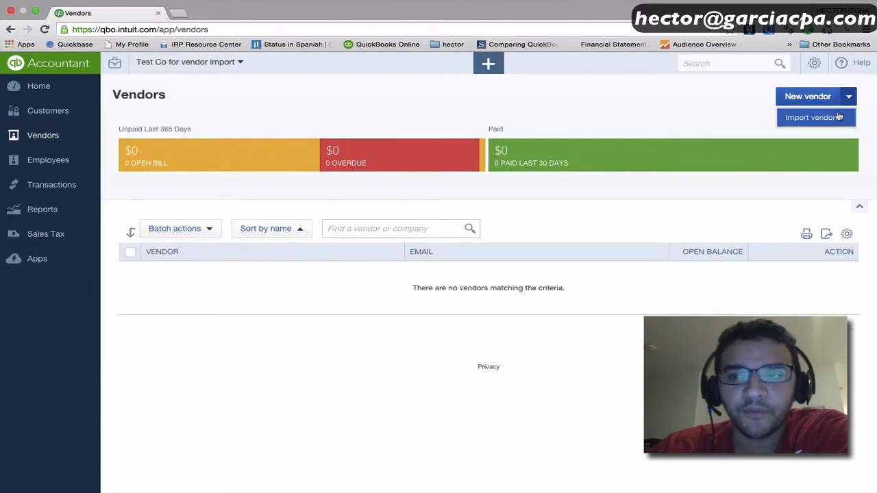
# Begin Import vendors and download the sample vendor file from the Upload step
pyautogui.click(816, 118)
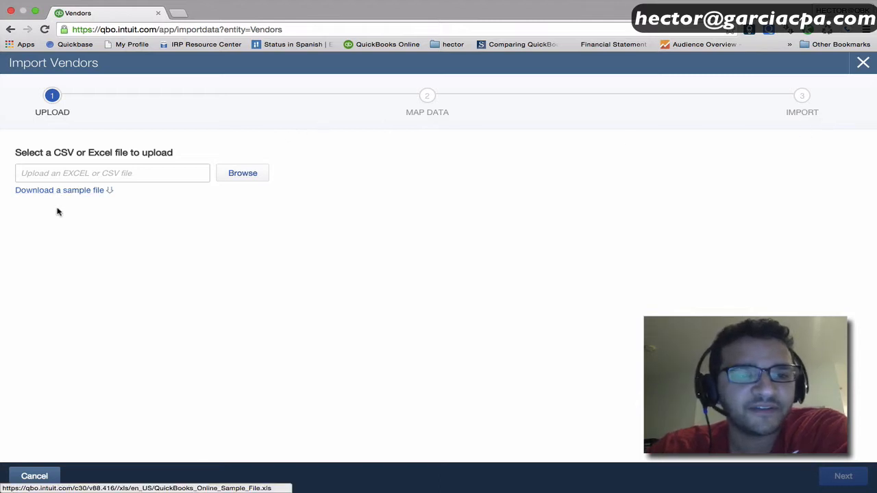
pyautogui.click(60, 189)
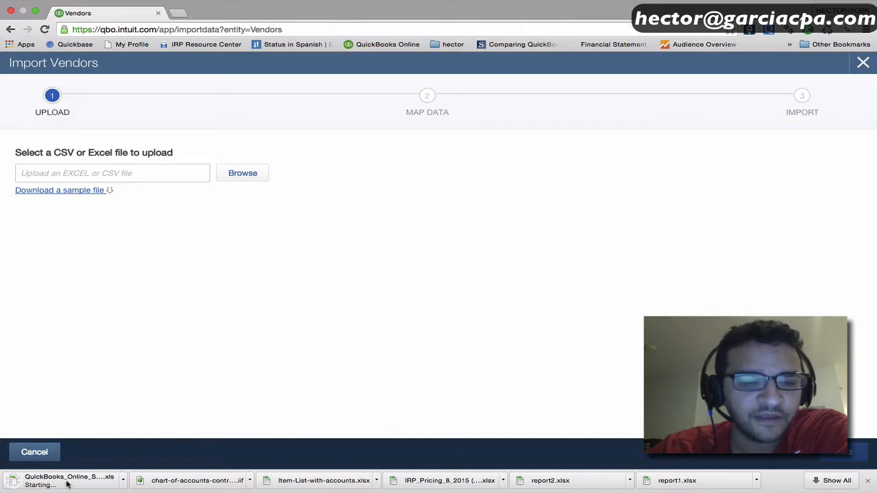
# Save the downloaded sample vendor workbook to the Desktop as an Excel 97-2004 .xls file
pyautogui.click(66, 480)
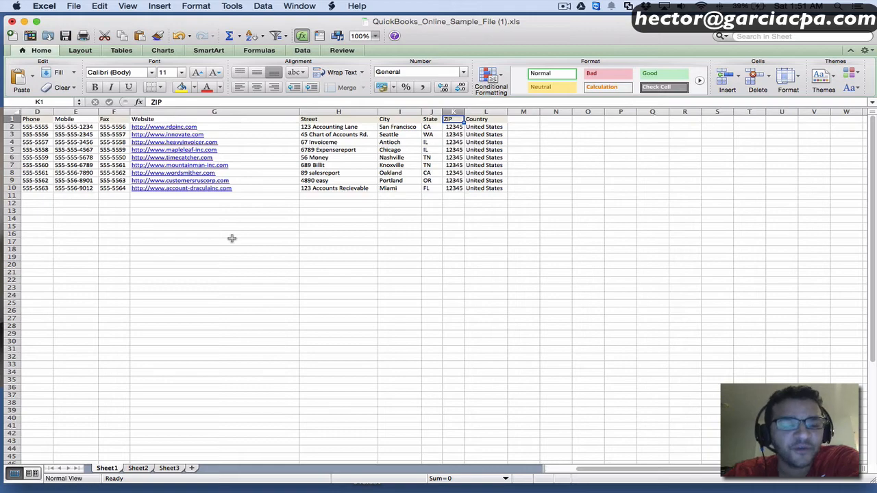
pyautogui.click(74, 6)
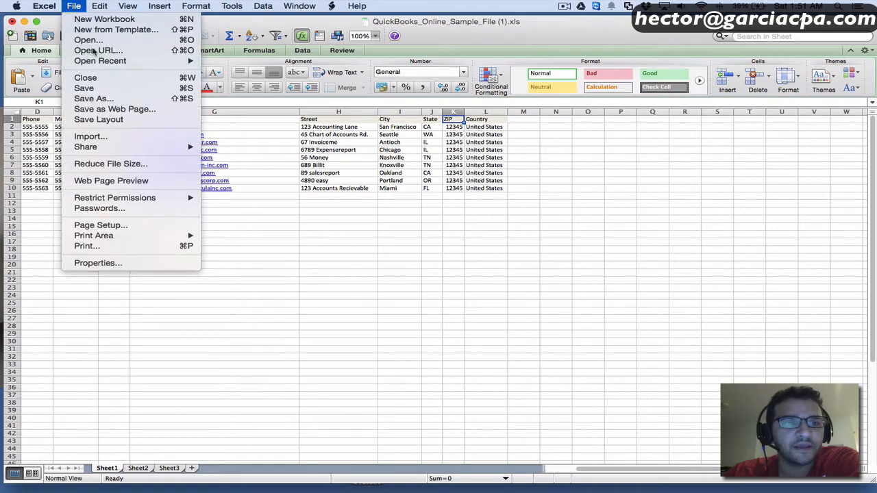
pyautogui.click(93, 98)
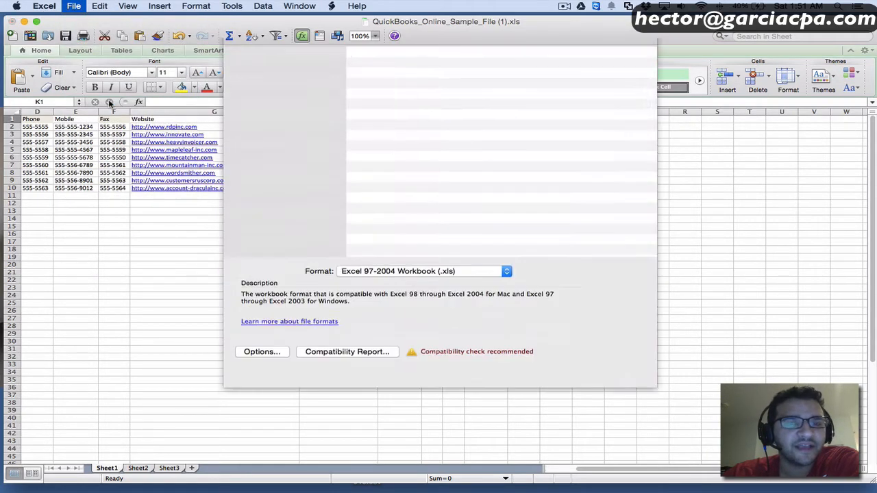
pyautogui.click(528, 64)
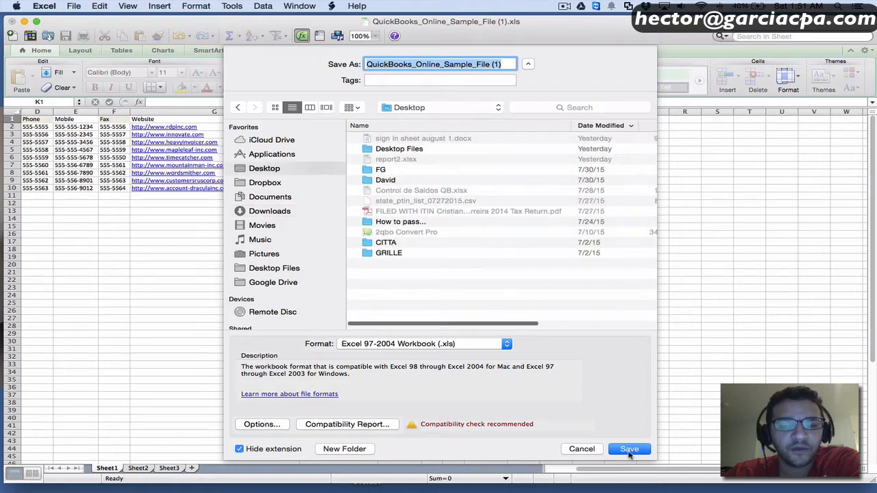
pyautogui.click(627, 450)
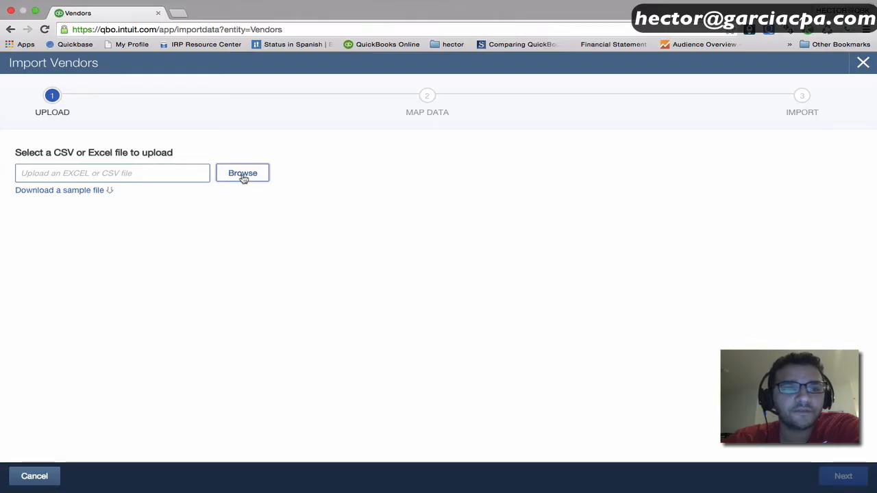
# Upload the saved sample file and confirm Name stays mapped to the Name column
pyautogui.click(241, 173)
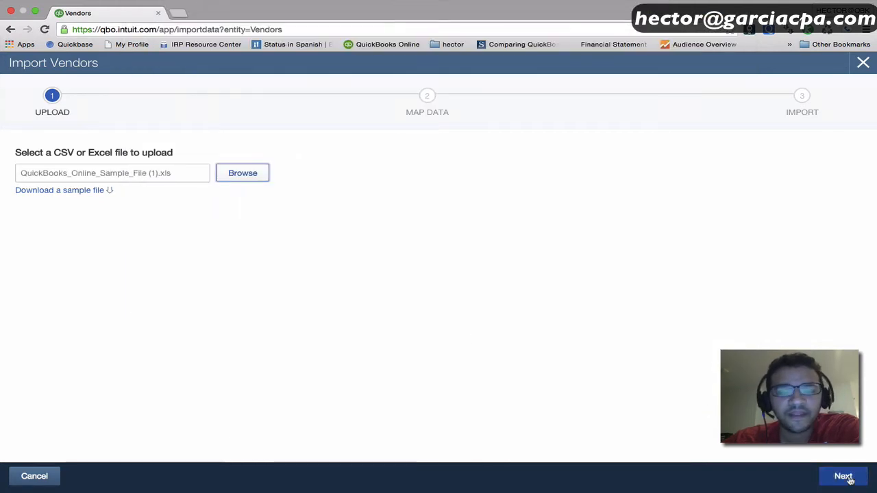
pyautogui.click(843, 477)
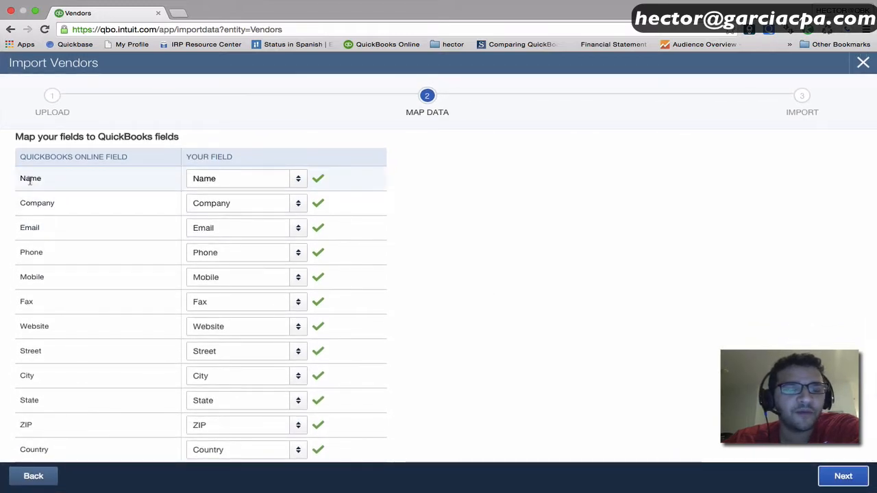
pyautogui.doubleClick(30, 178)
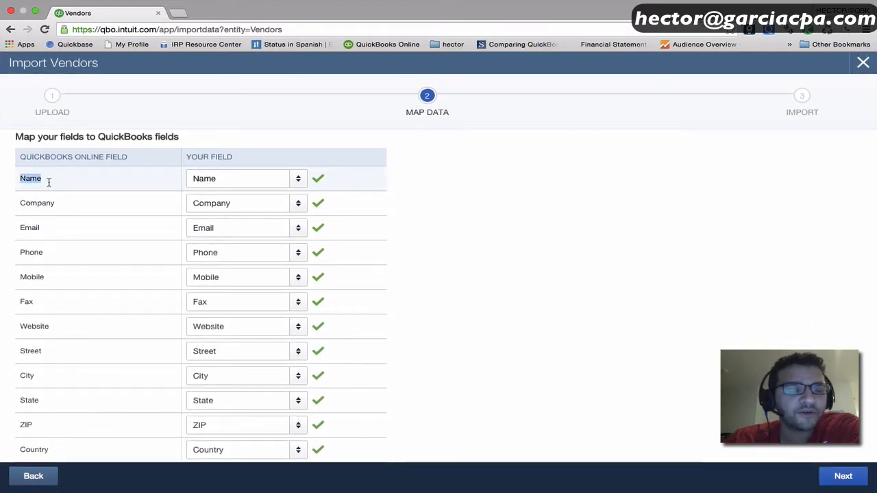
pyautogui.click(246, 178)
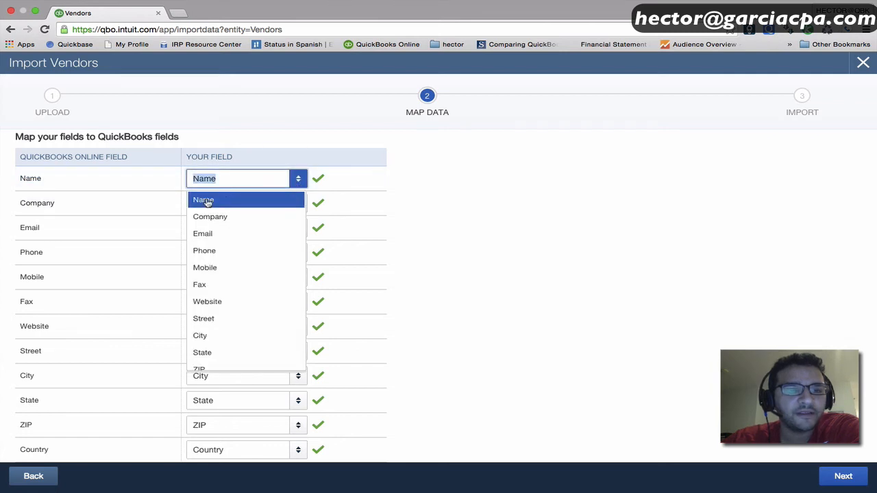
pyautogui.click(203, 200)
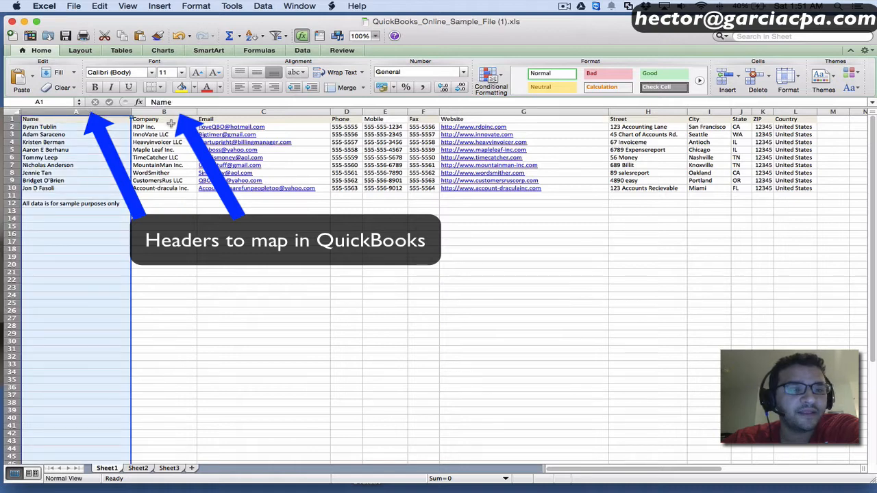
pyautogui.click(164, 126)
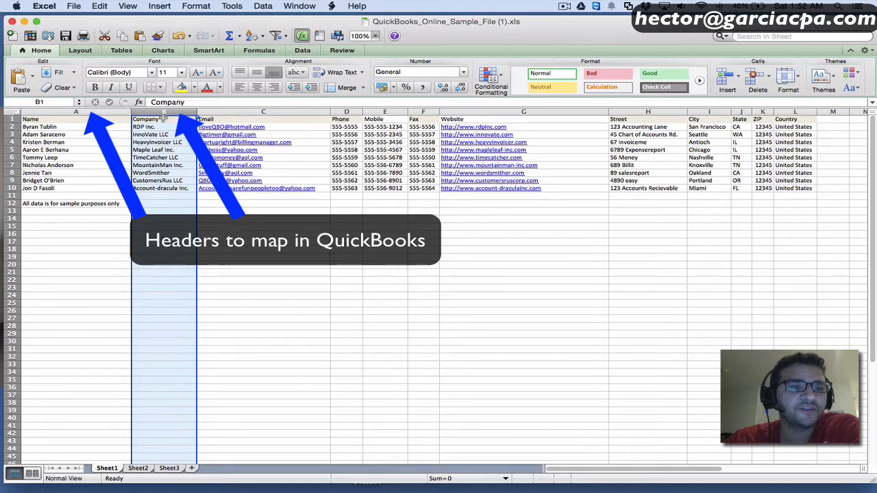
pyautogui.rightClick(165, 118)
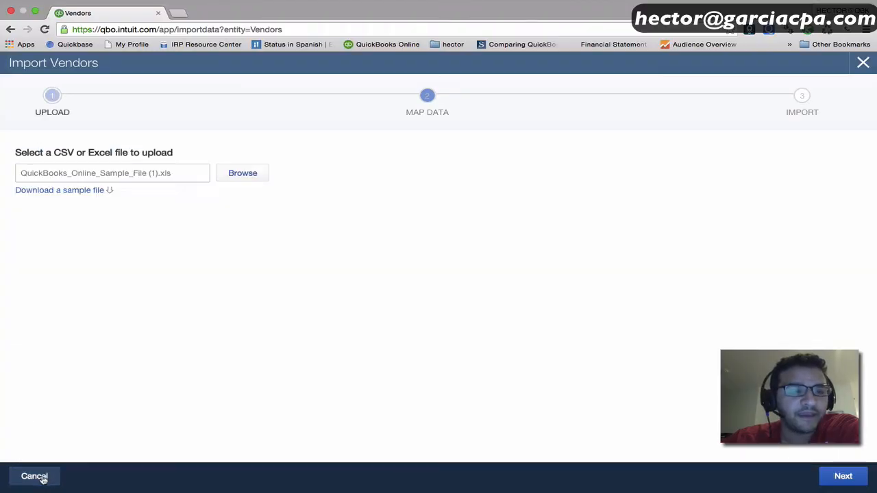
# Upload the sample workbook from the Desktop and continue to the Map Data step
pyautogui.click(243, 173)
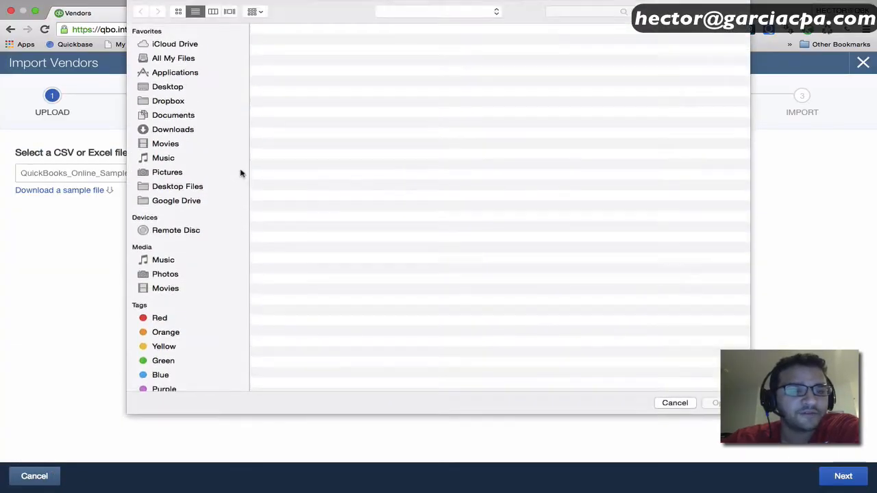
pyautogui.click(167, 87)
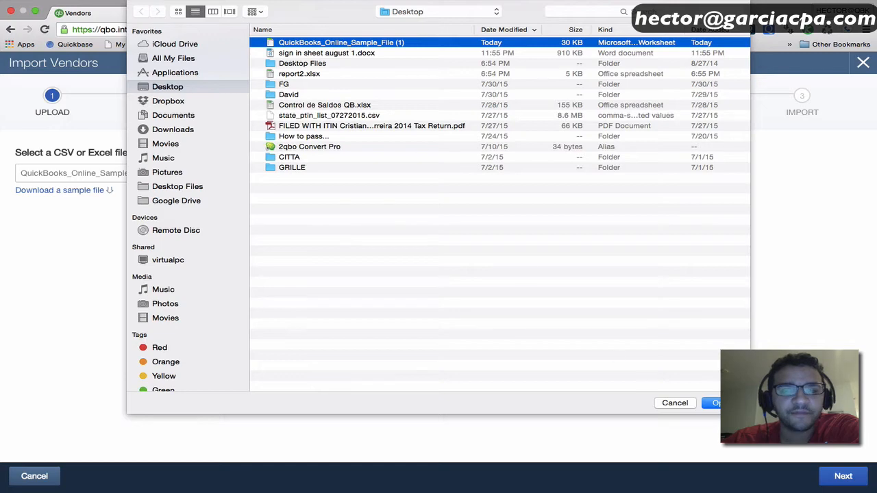
pyautogui.click(715, 403)
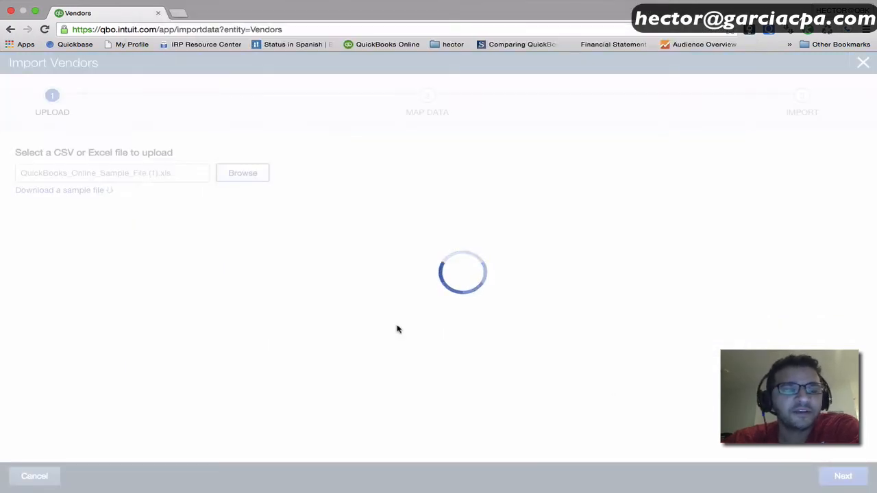
pyautogui.moveTo(356, 250)
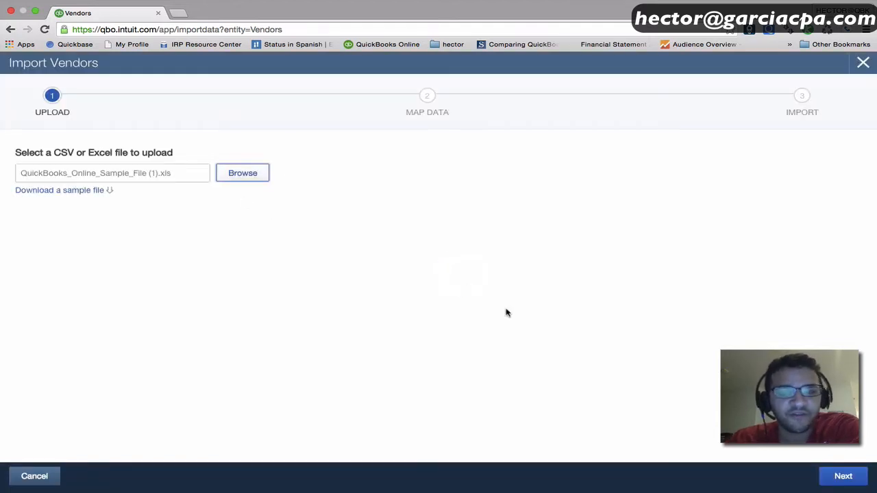
pyautogui.click(845, 477)
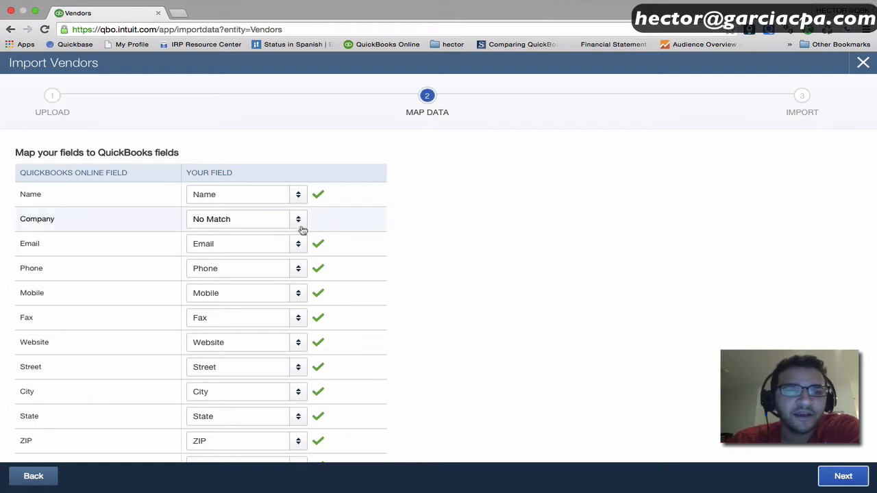
# Set Company to No Match and continue to the 10 records ready for import
pyautogui.click(299, 220)
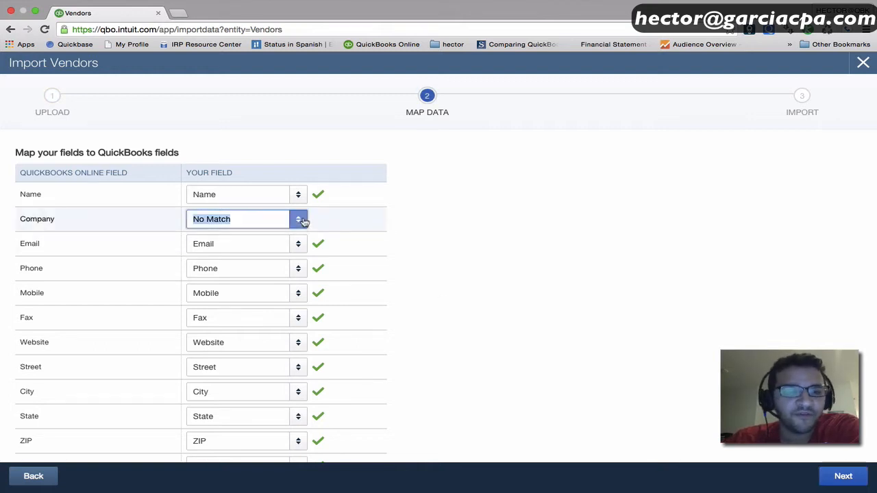
pyautogui.click(299, 220)
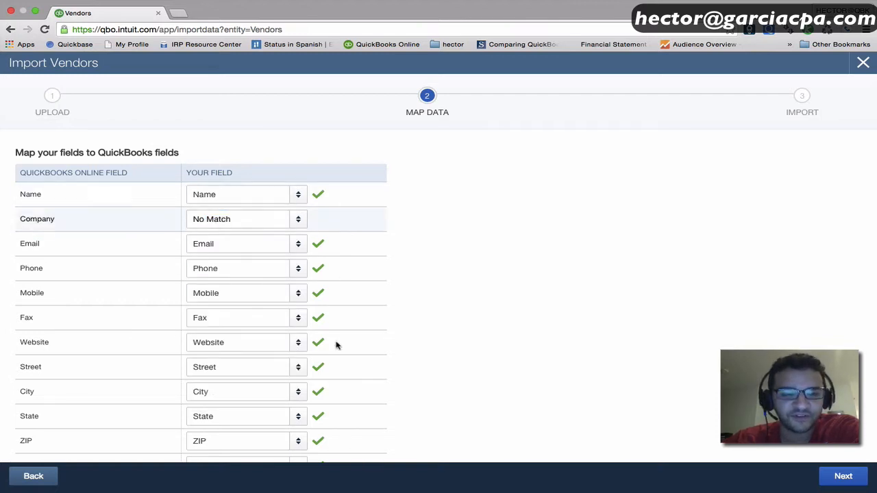
pyautogui.click(844, 476)
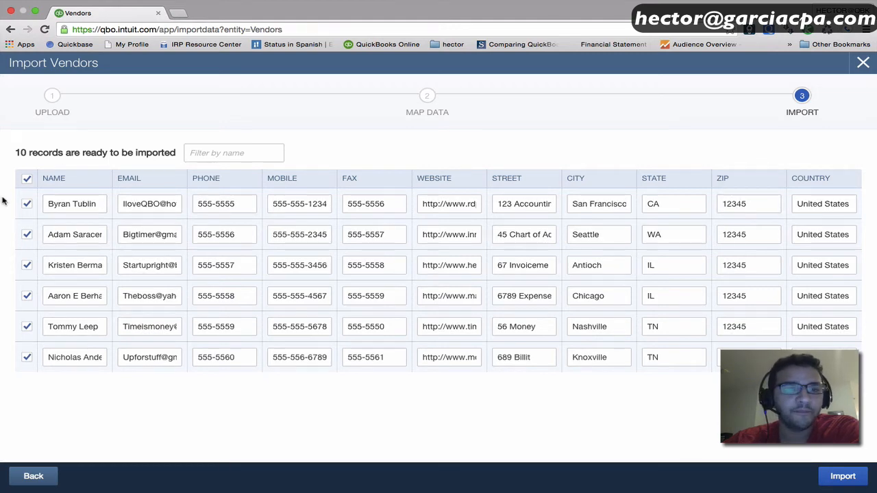
# Toggle the record selection, keep all ten vendors checked, and import them
pyautogui.click(27, 178)
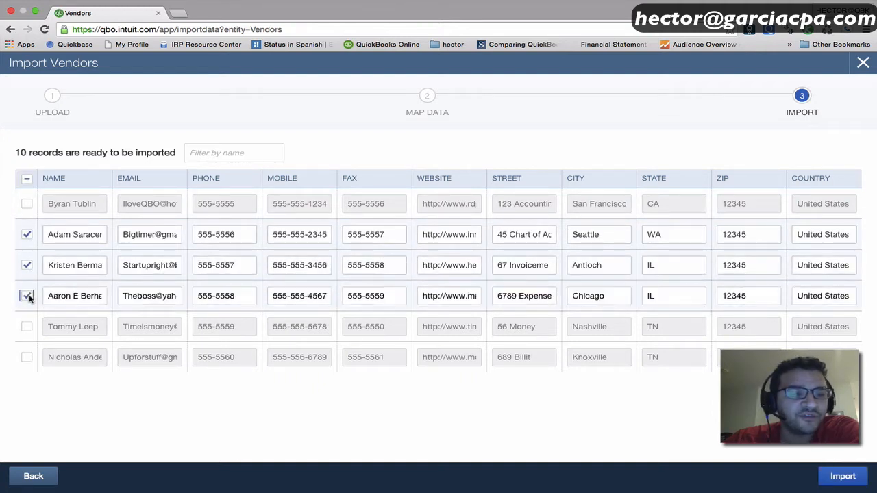
pyautogui.click(26, 178)
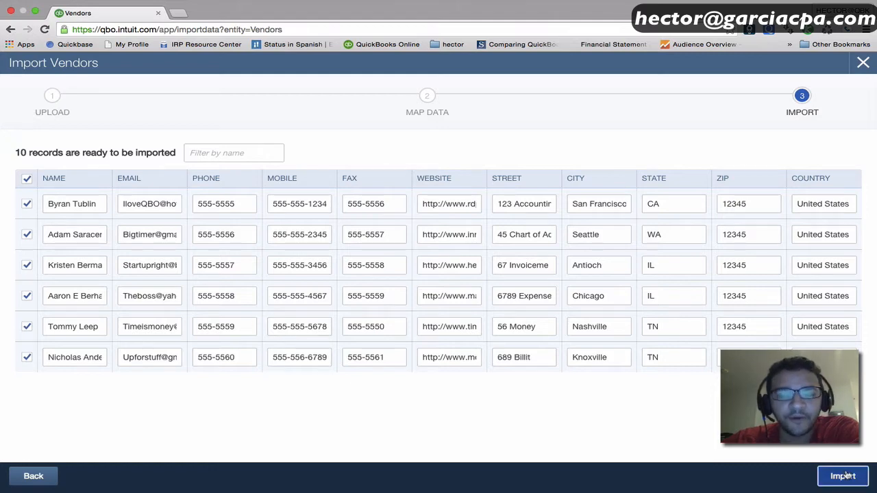
pyautogui.click(843, 476)
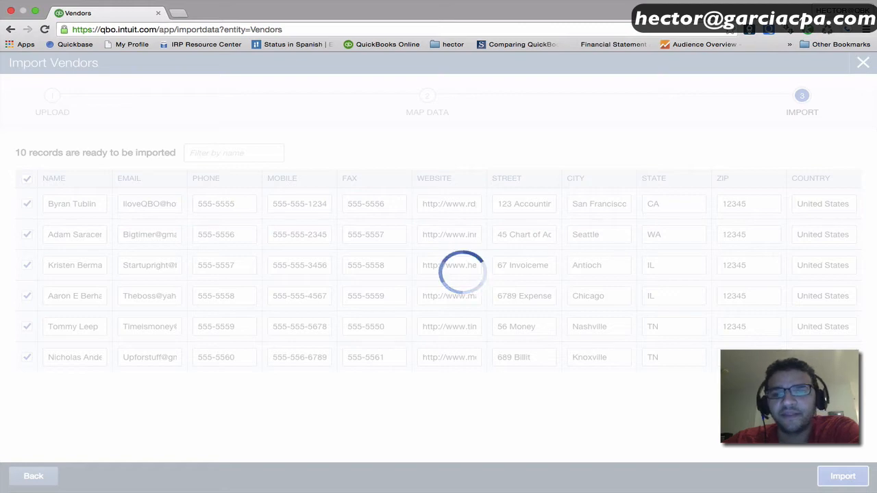
# Complete the import so 10 of 10 vendors appear in the Vendors list
pyautogui.click(843, 475)
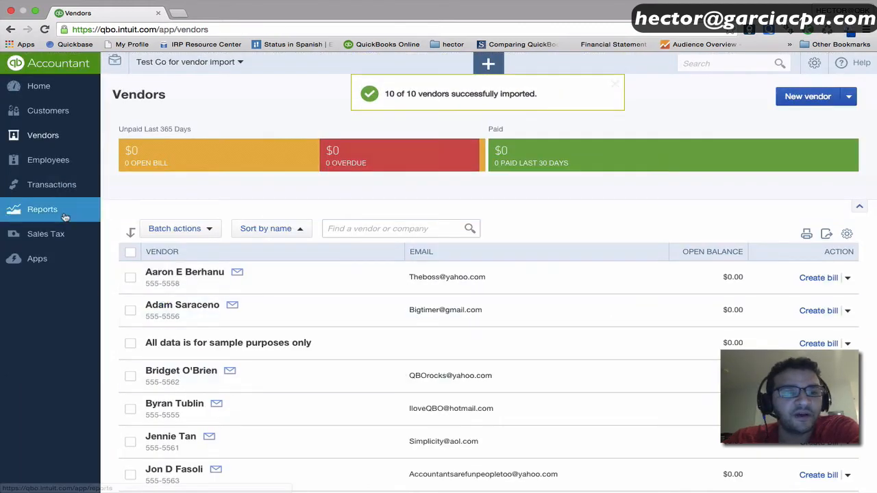
pyautogui.scroll(-3)
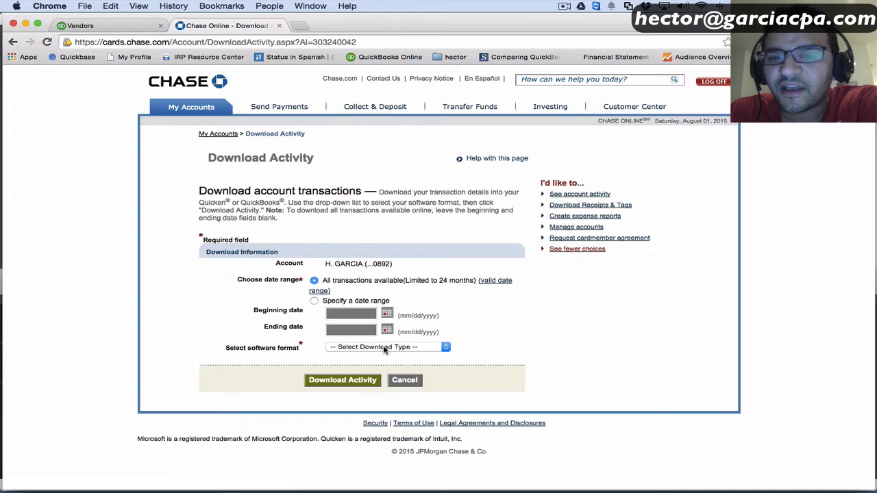
# Choose Comma Separated Values CSV as the format and select a specified date range
pyautogui.click(387, 346)
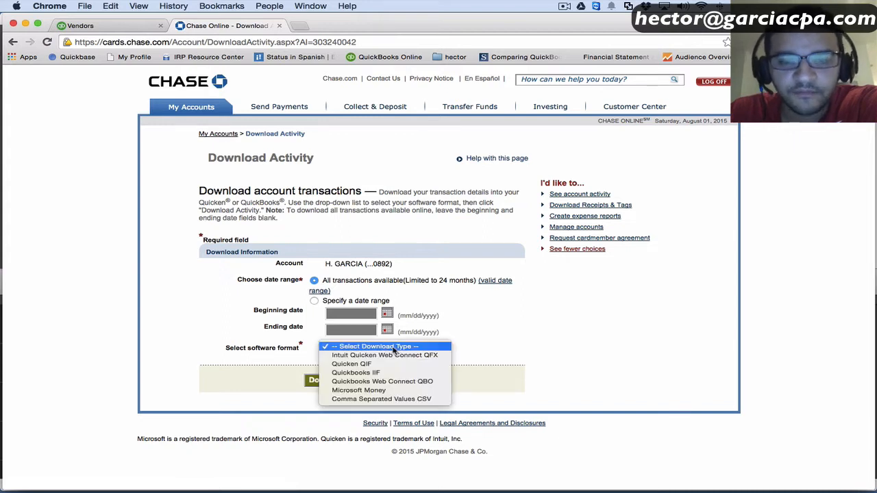
pyautogui.moveTo(367, 355)
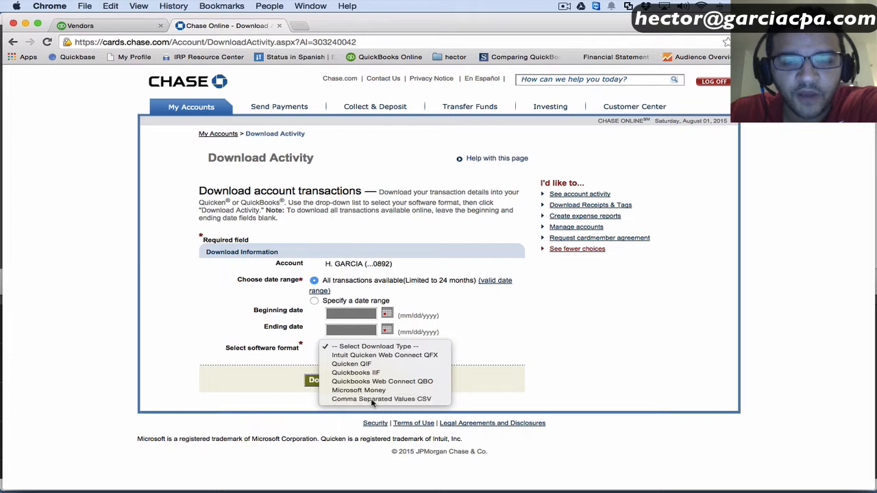
pyautogui.click(381, 398)
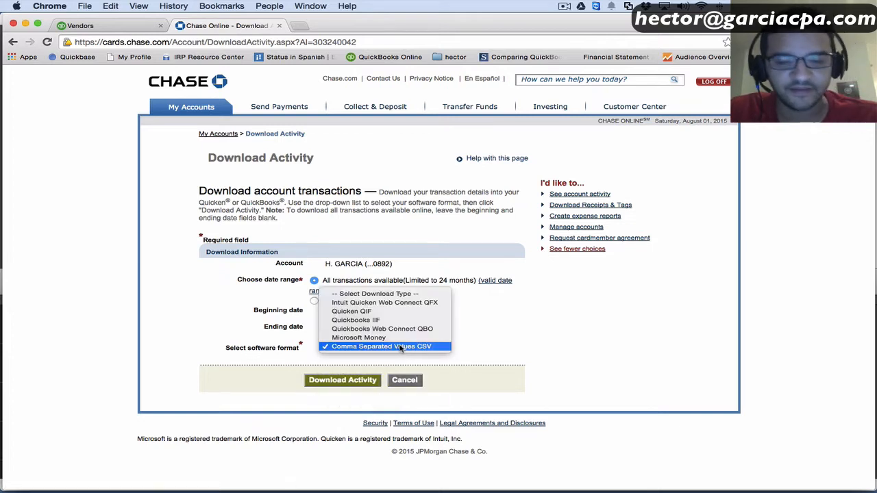
pyautogui.click(378, 345)
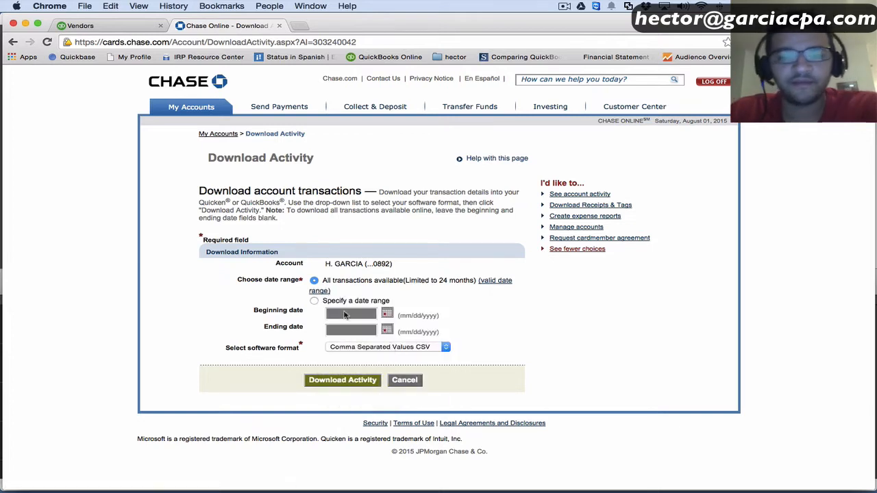
pyautogui.click(314, 301)
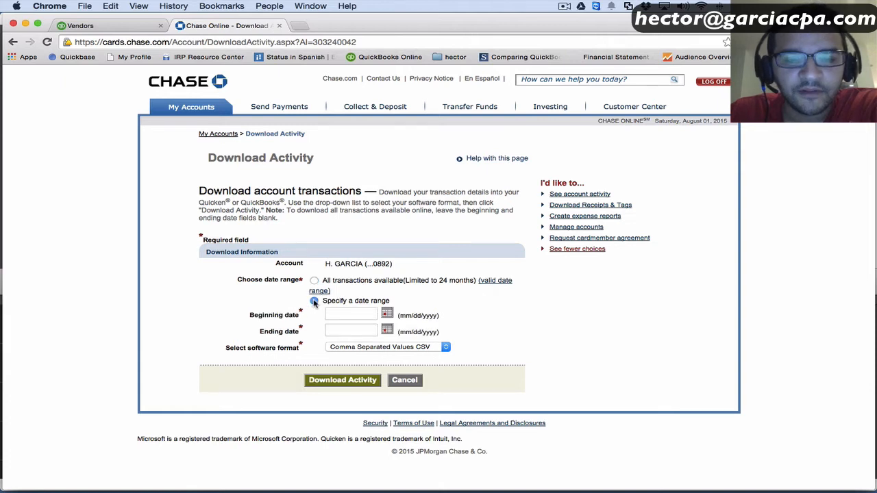
# Enter the range 01/01/2015 to 06/30/2015 and download the activity as CSV
pyautogui.write('01/')
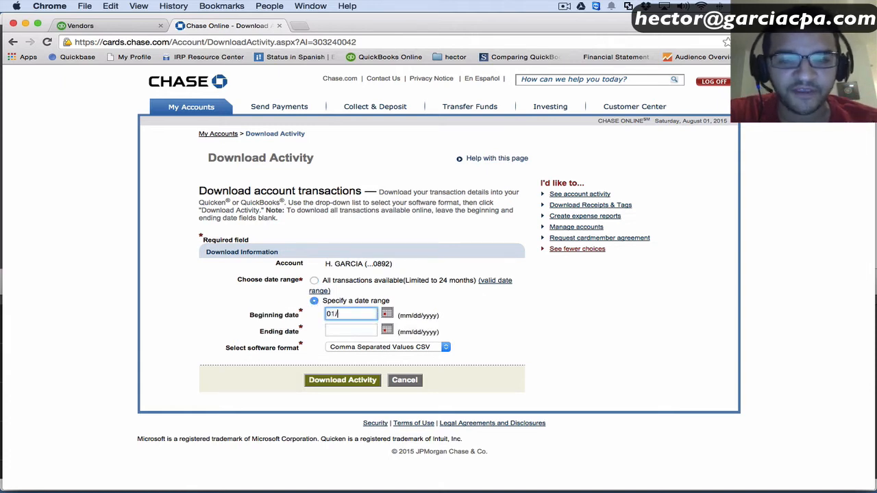
pyautogui.write('01/2015')
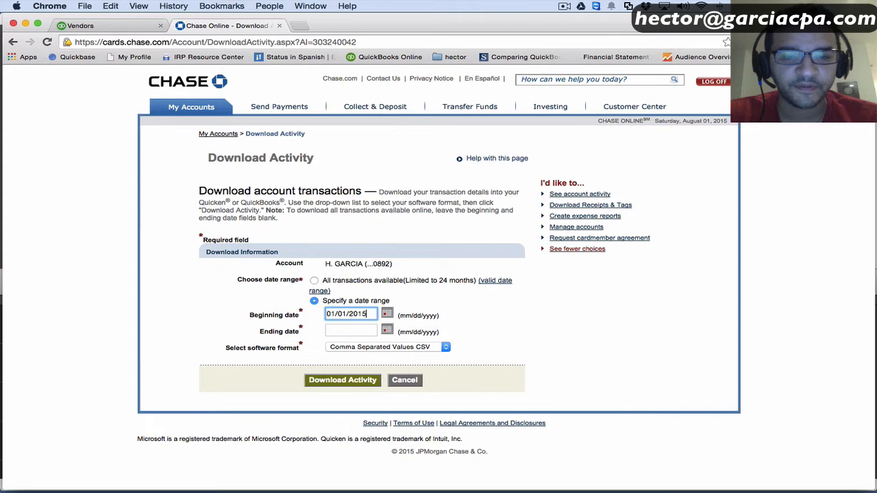
pyautogui.click(351, 330)
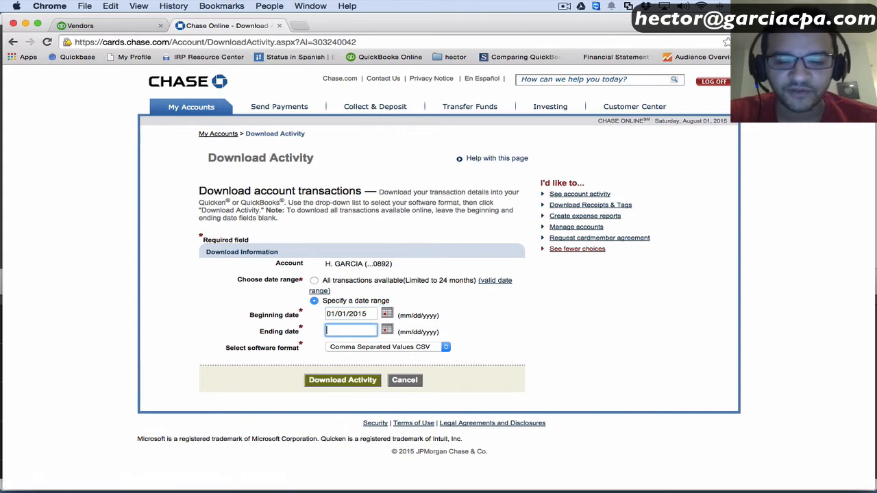
pyautogui.write('06/30/2015')
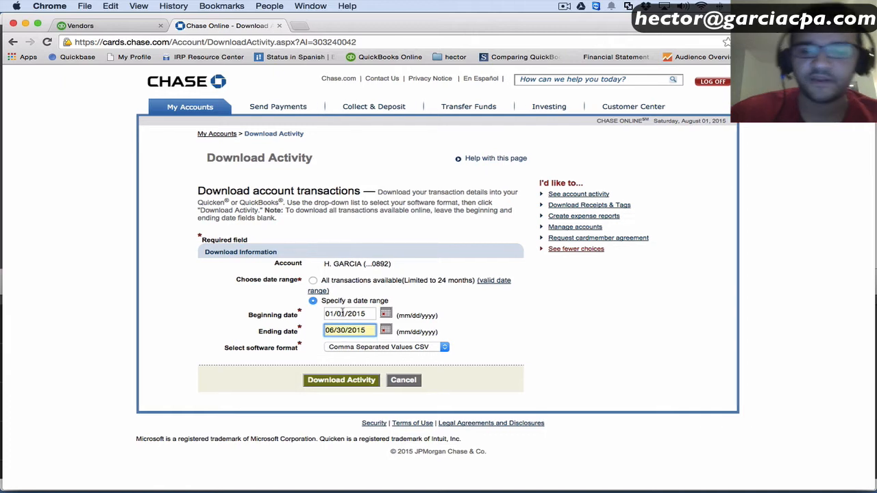
pyautogui.click(342, 381)
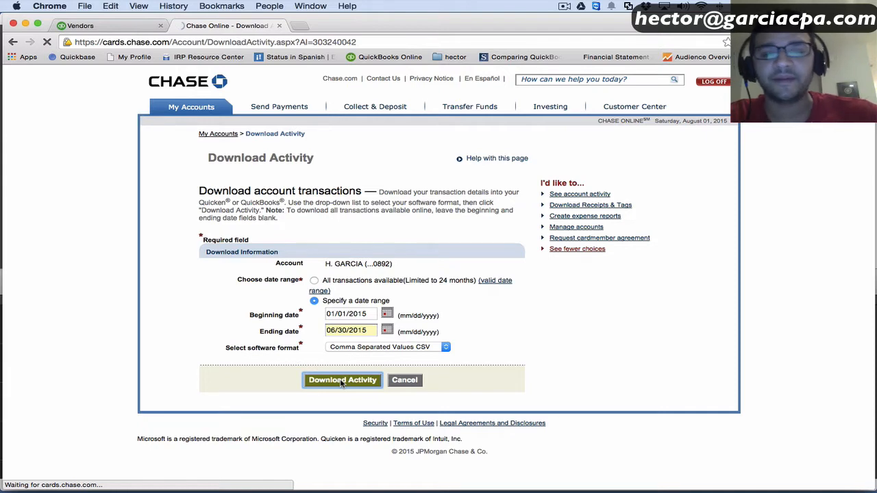
pyautogui.click(343, 379)
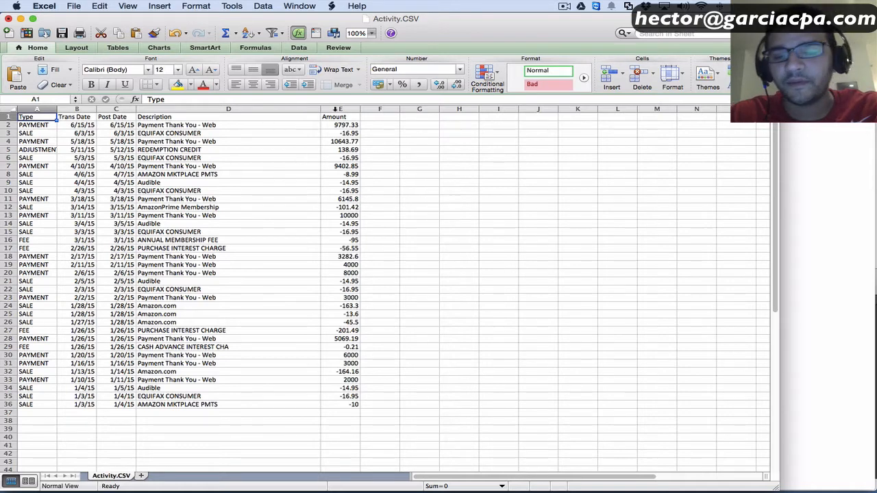
# Delete the Amount column and sort the Description column A to Z
pyautogui.rightClick(340, 109)
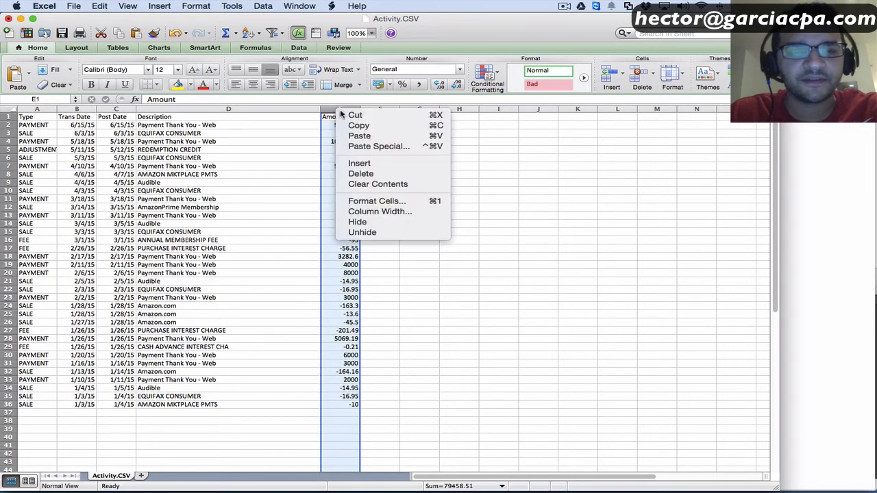
pyautogui.click(360, 173)
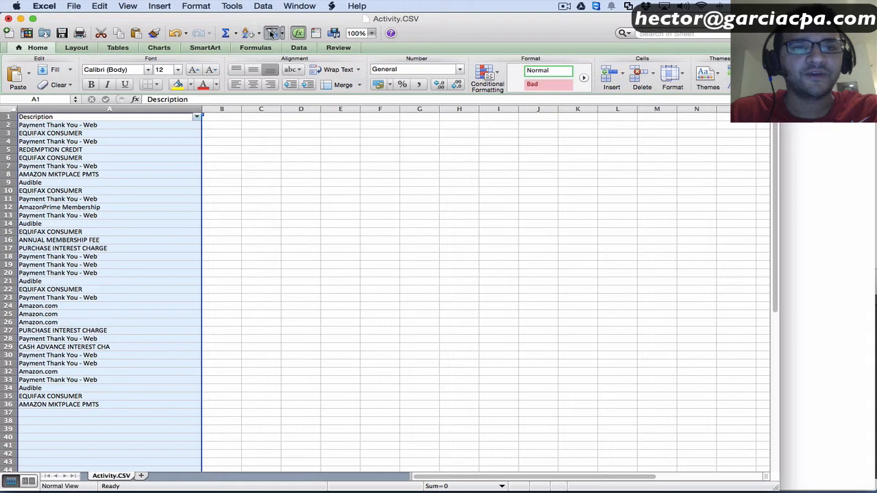
pyautogui.click(197, 117)
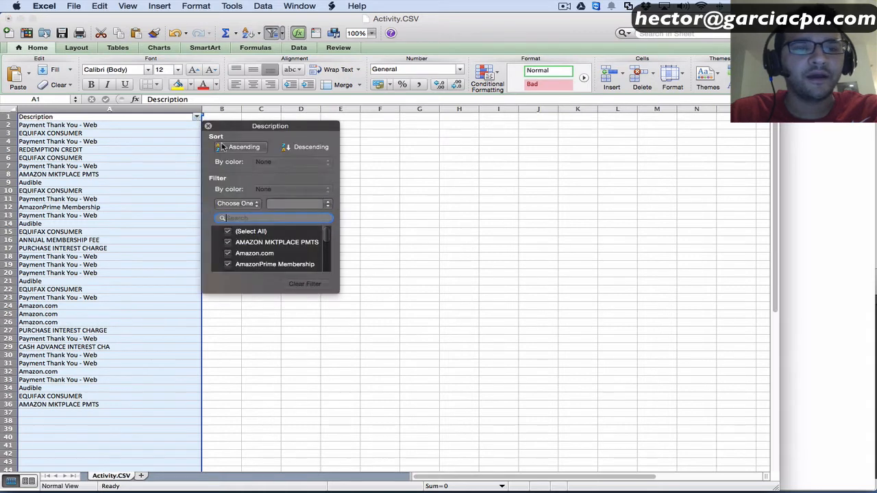
pyautogui.click(240, 147)
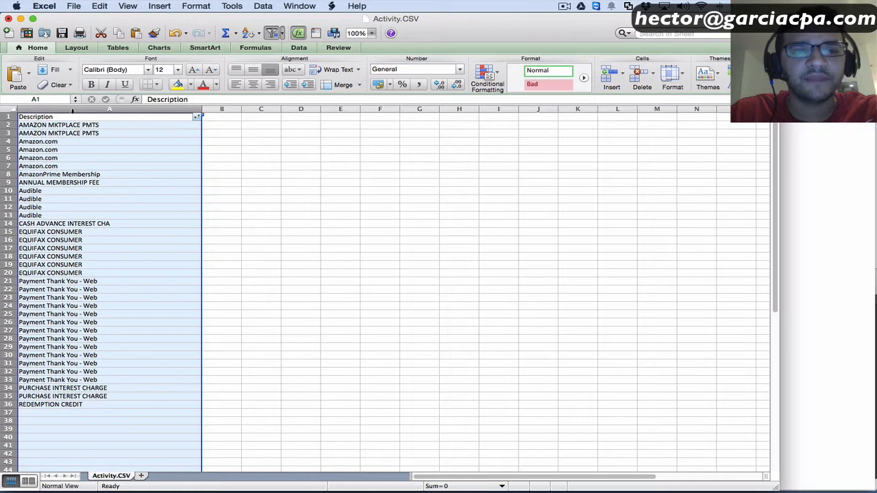
# Remove duplicate descriptions, leaving 11 unique values
pyautogui.click(298, 47)
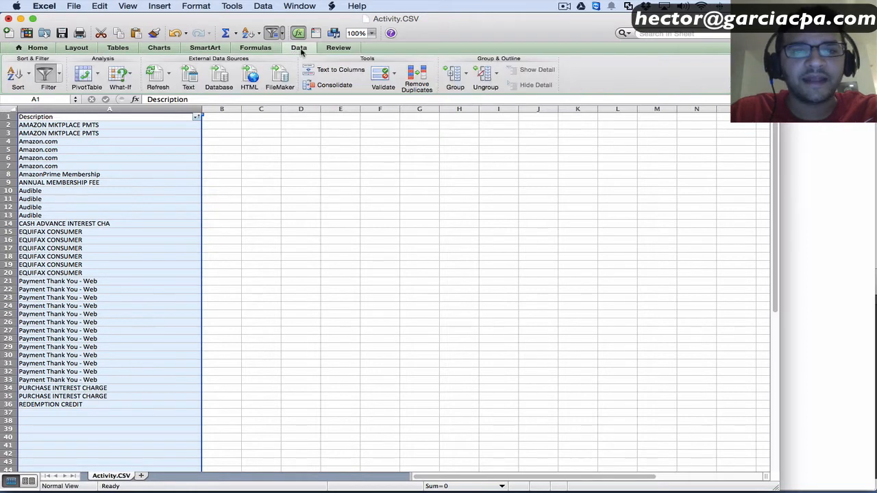
pyautogui.click(417, 77)
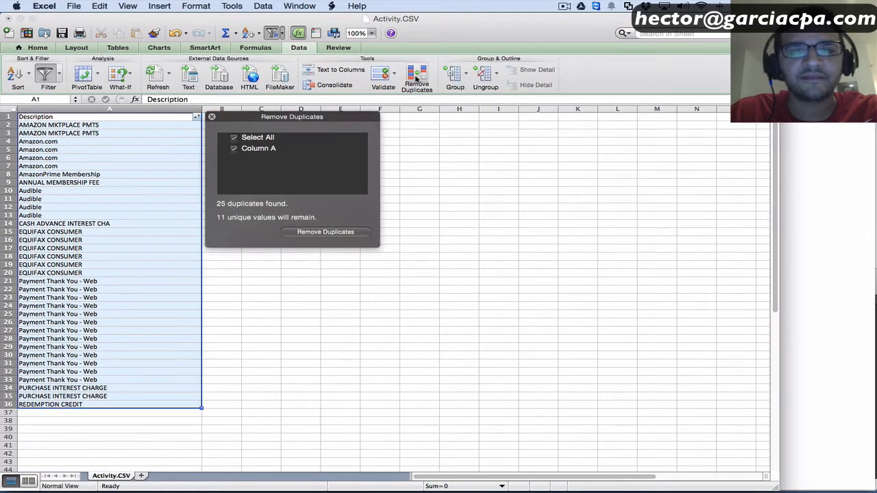
pyautogui.click(325, 232)
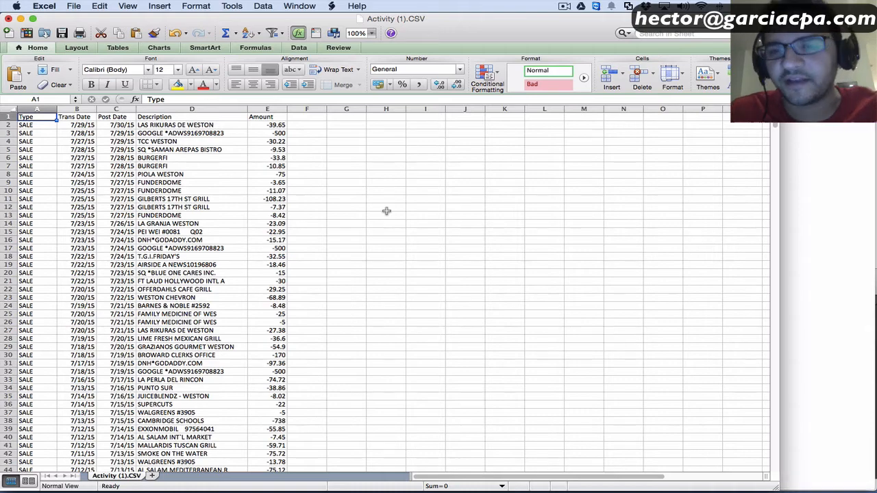
# Trim Activity (1).CSV to its Description column and sort it ascending
pyautogui.scroll(-3)
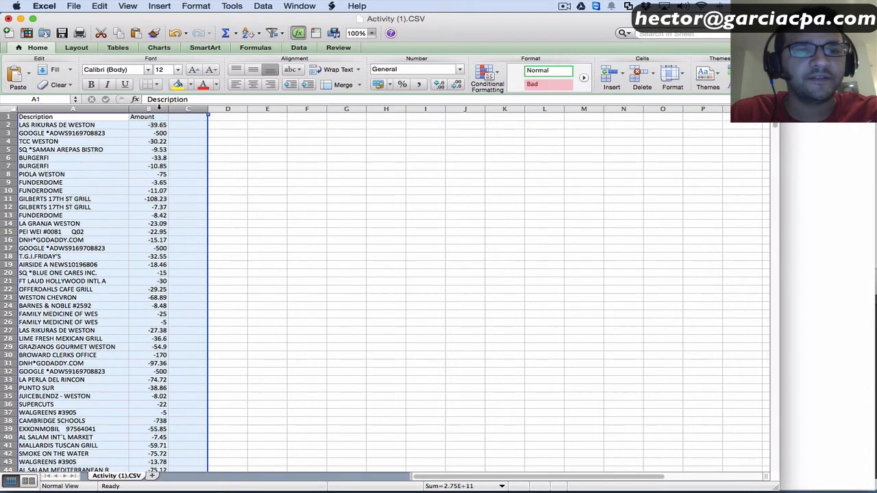
pyautogui.click(148, 110)
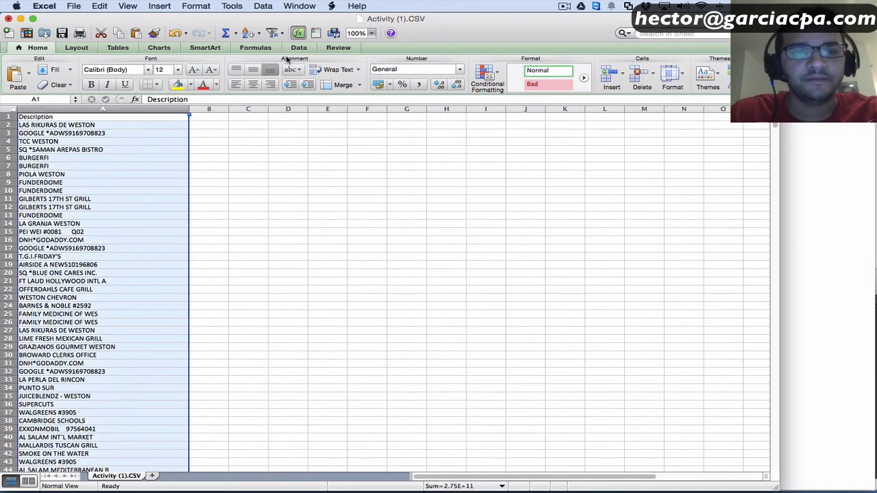
pyautogui.click(299, 47)
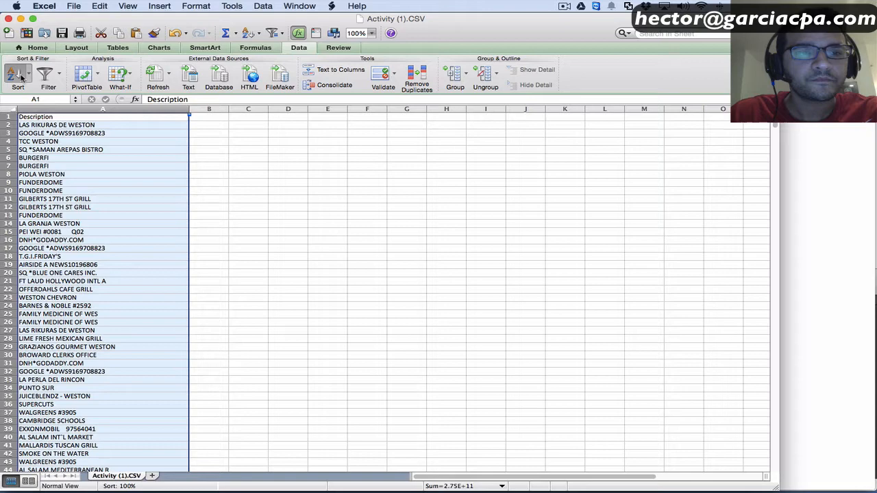
pyautogui.click(17, 78)
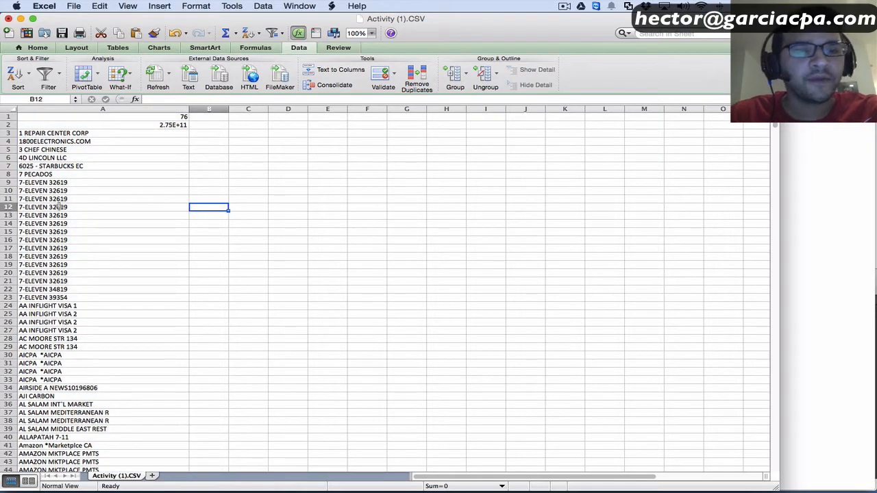
pyautogui.moveTo(85, 284)
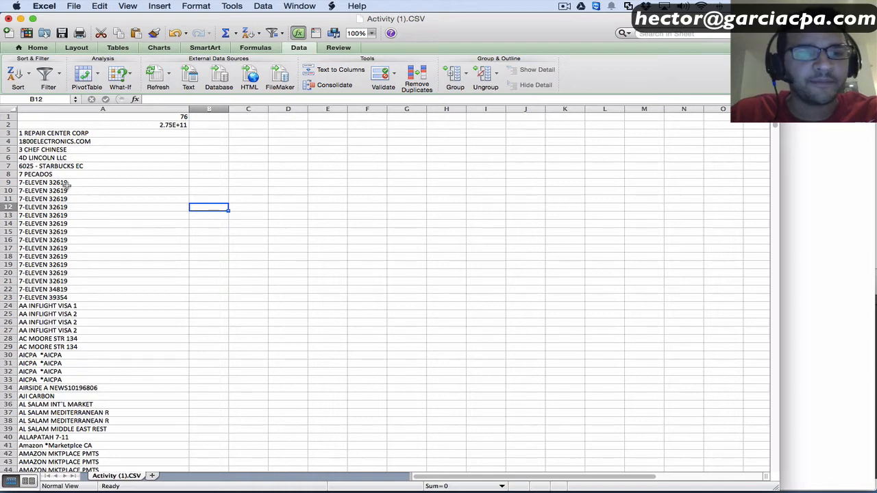
# Shorten the 7-ELEVEN and AA INFLIGHT descriptions to bare vendor names and delete the repeated AA INFLIGHT rows
pyautogui.click(102, 182)
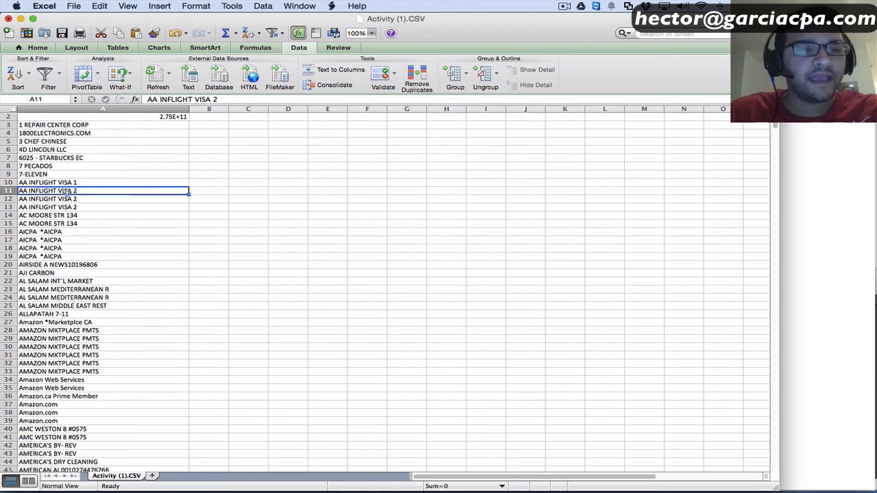
pyautogui.click(103, 183)
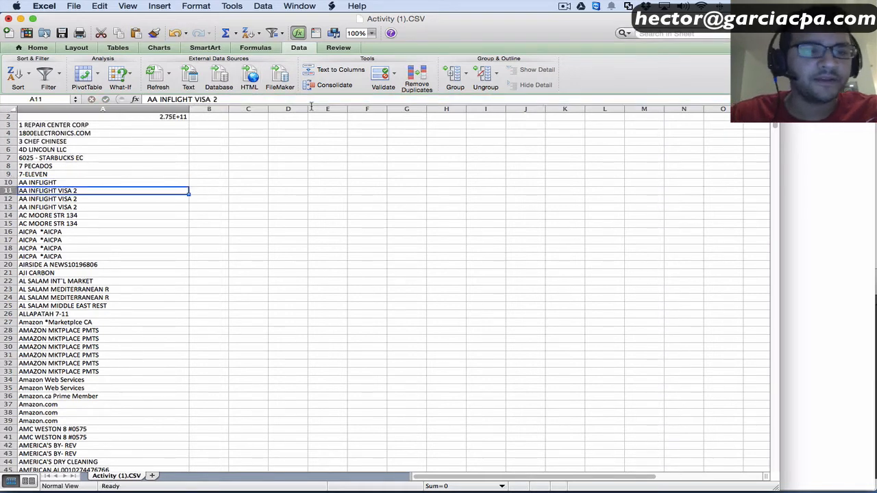
pyautogui.rightClick(48, 199)
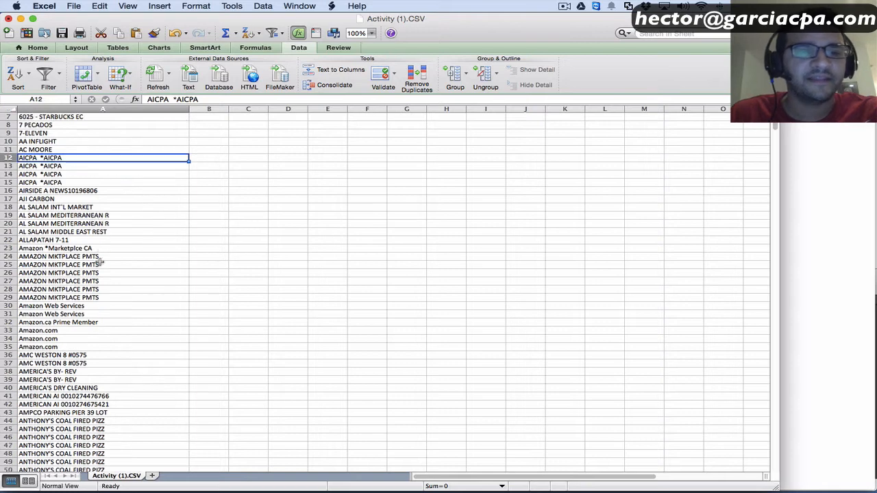
# Shorten the AL SALAM entry and delete its repeated rows
pyautogui.click(54, 207)
pyautogui.write('AL SALAM')
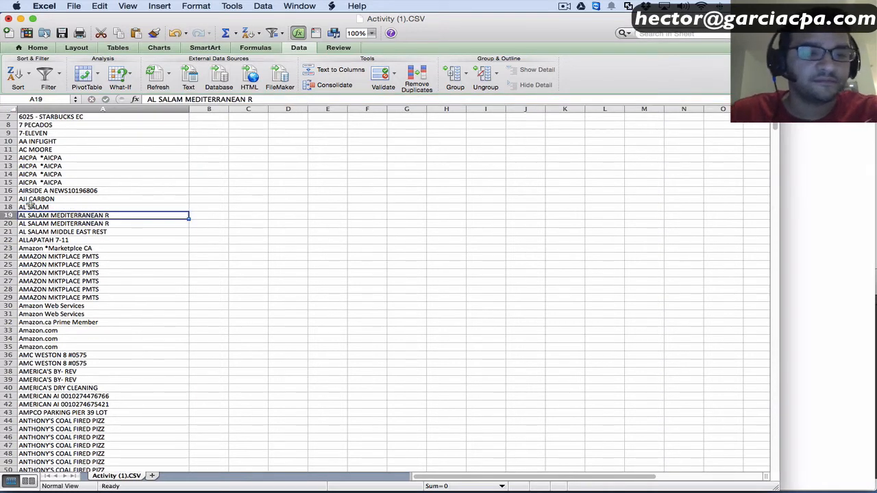
pyautogui.rightClick(63, 223)
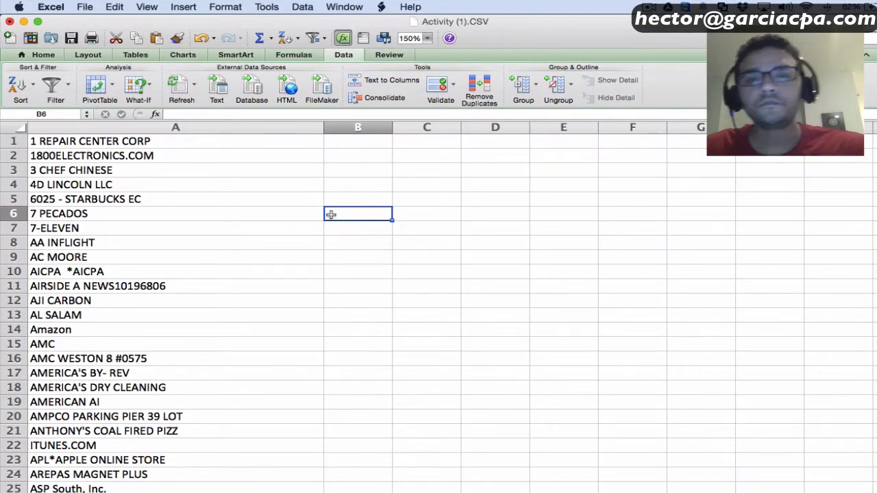
pyautogui.moveTo(344, 230)
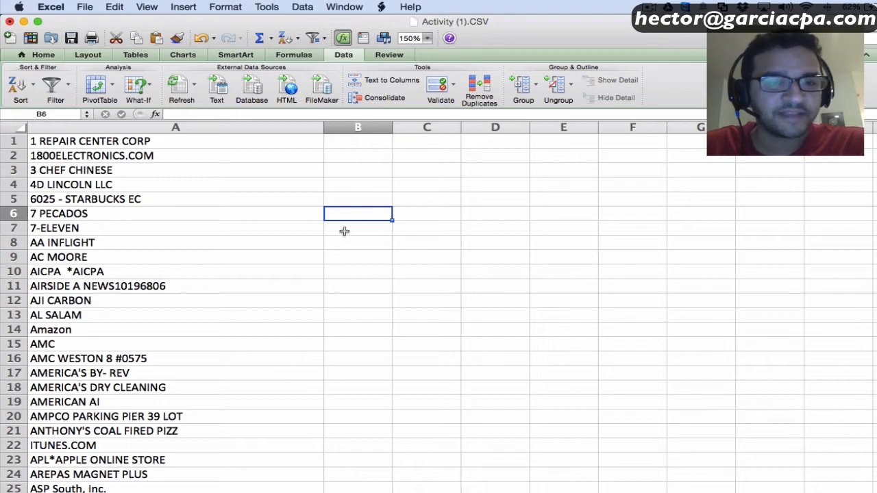
# Enter =IF(LEFT(A2,6)=LEFT(A1,6),"REPEAT") in B2 to flag names matching the row above
pyautogui.scroll(-3)
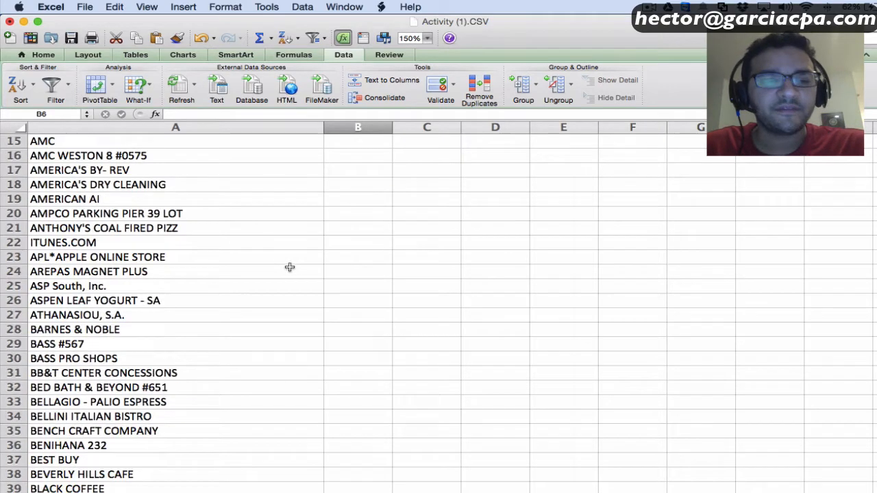
pyautogui.scroll(-3)
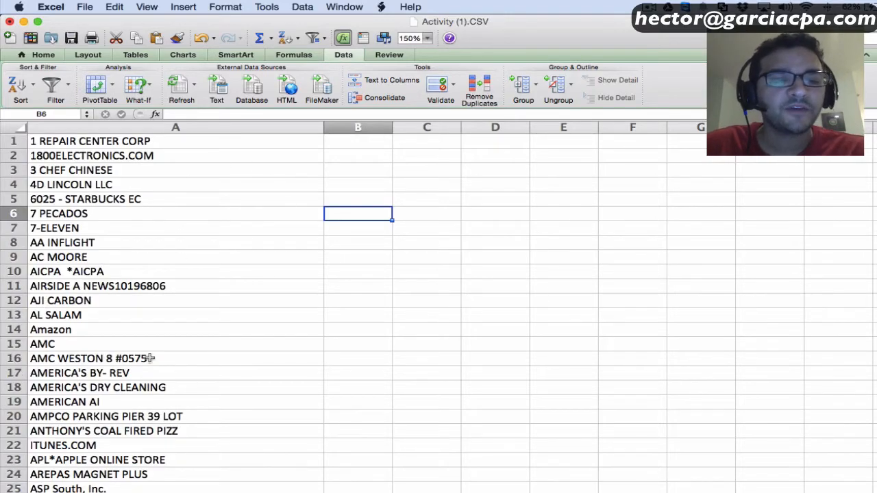
pyautogui.scroll(-3)
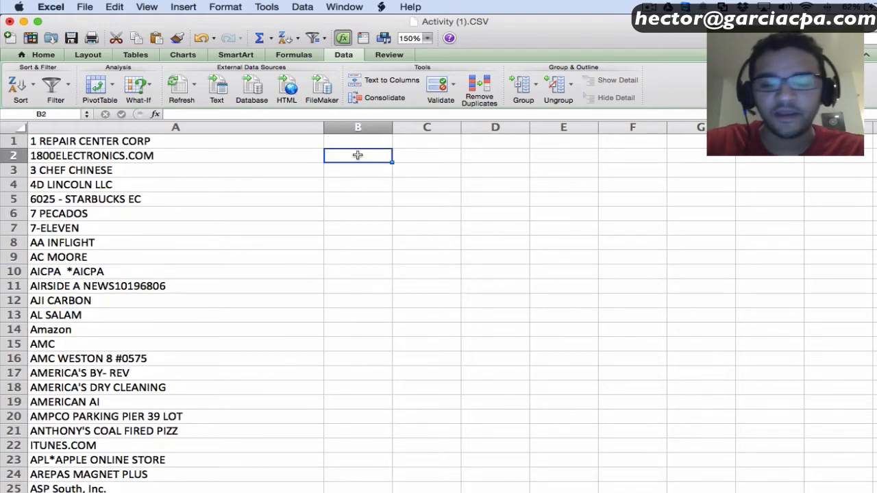
pyautogui.write('=if(')
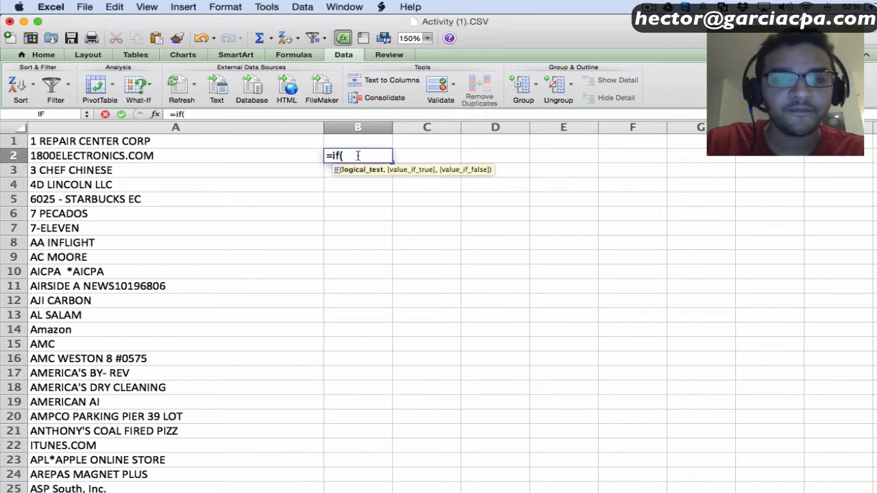
pyautogui.moveTo(367, 174)
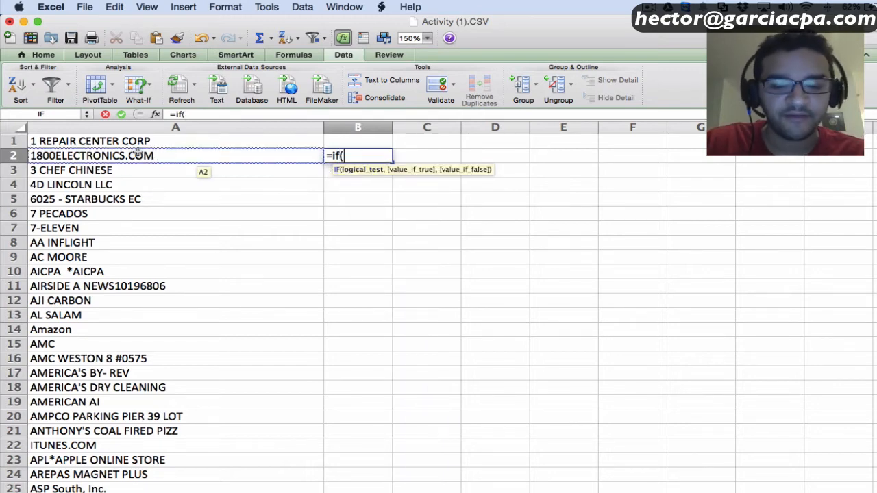
pyautogui.write('LEFT(A2')
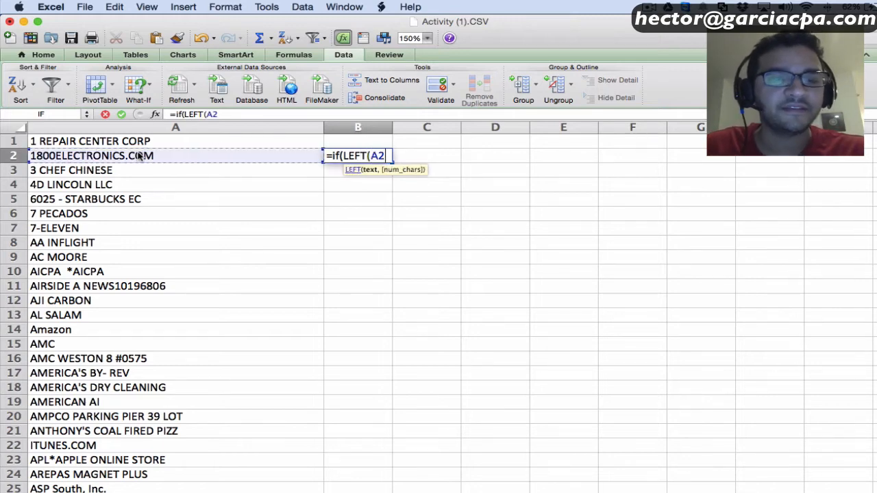
pyautogui.write(',')
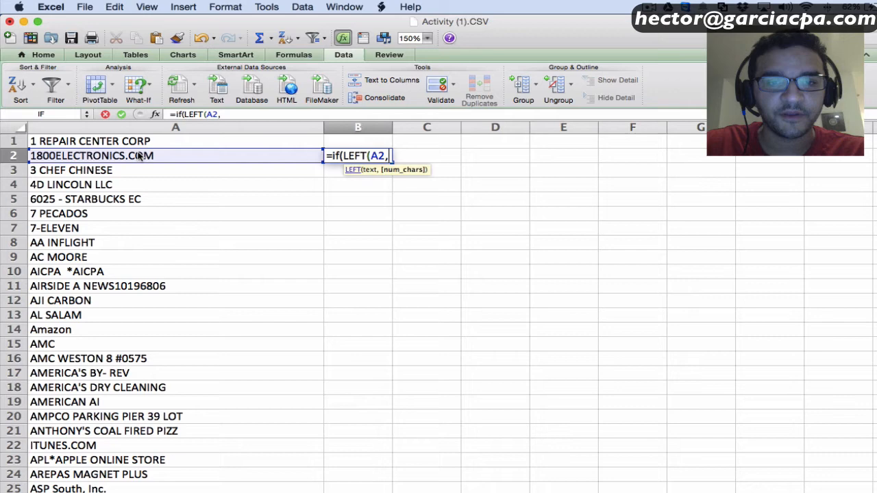
pyautogui.write('6')
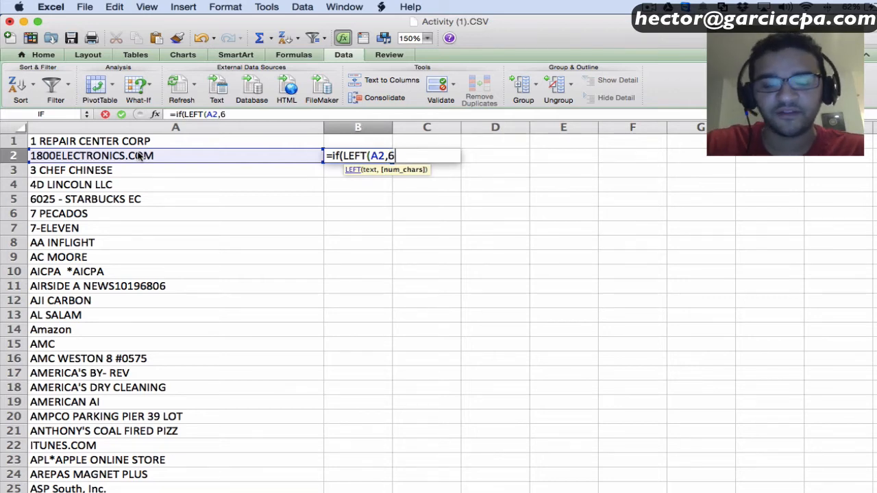
pyautogui.write('=')
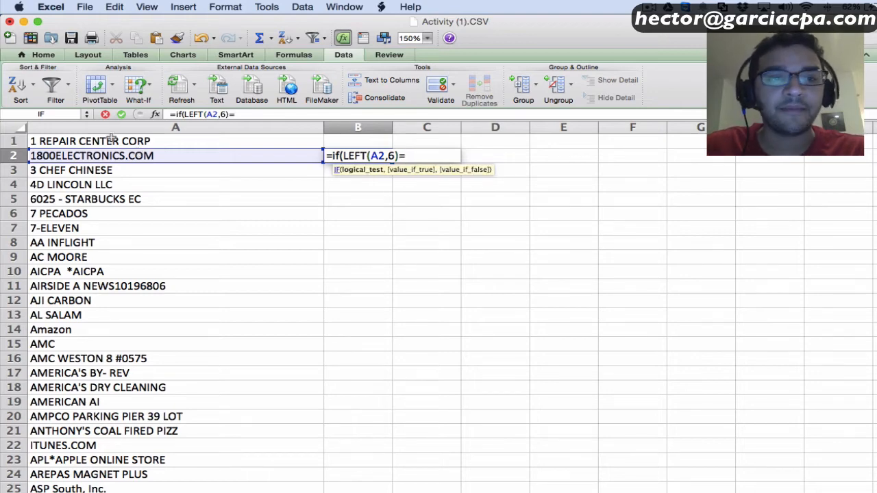
pyautogui.write('left(A1')
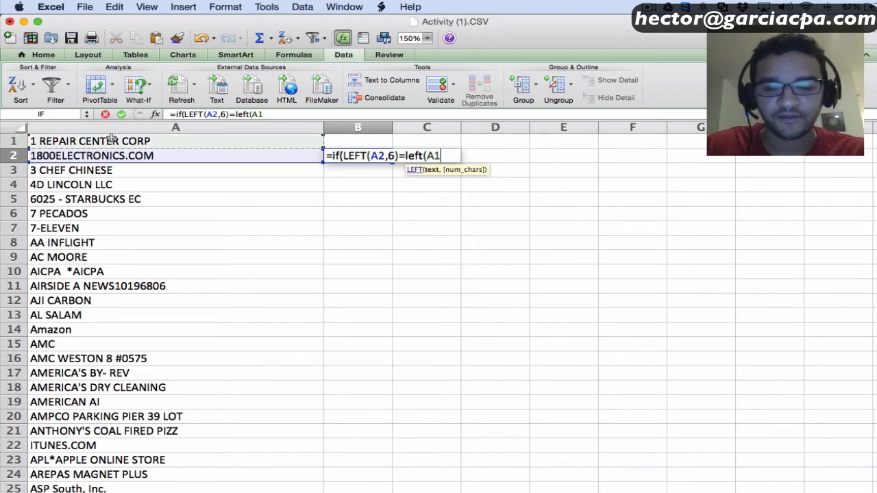
pyautogui.write(',6)')
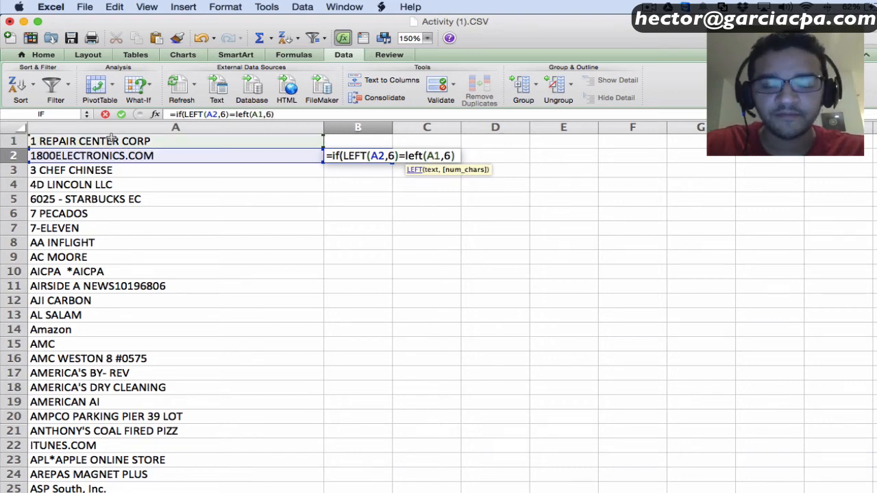
pyautogui.write(',"REPE')
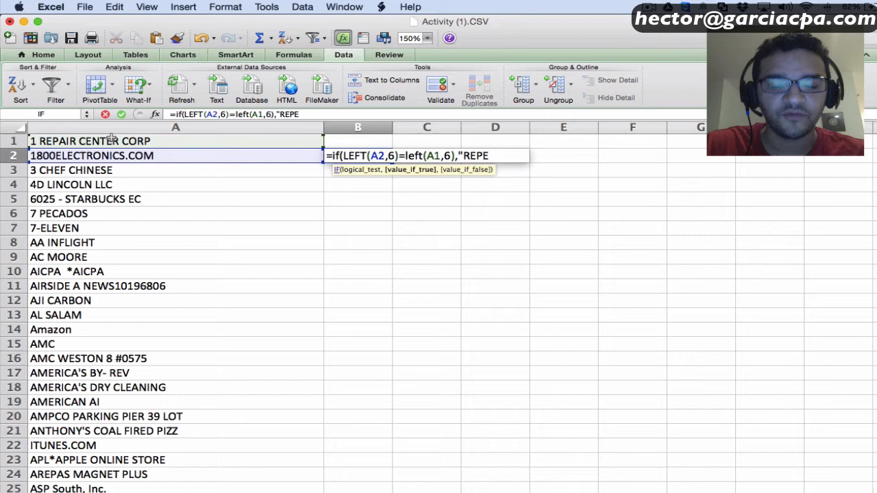
pyautogui.write('AT')
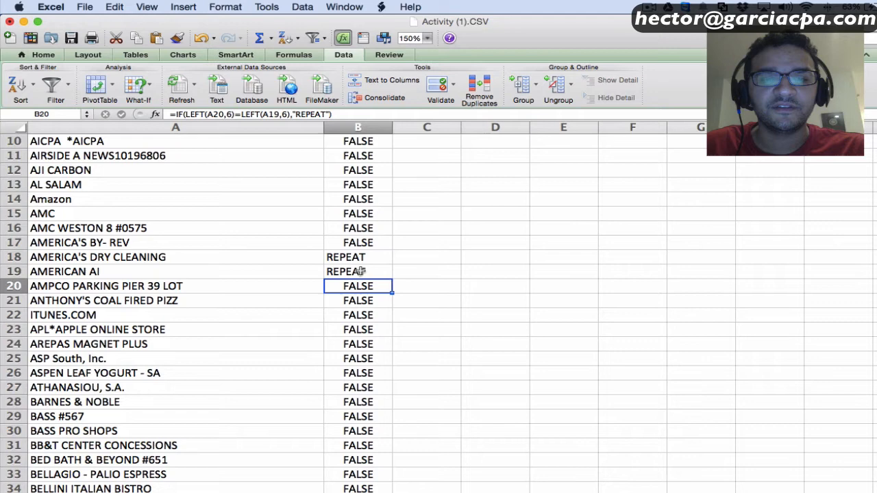
# Rename the BASS #567 entry to BASS PRO SHOPS and check the BOSTON MARKET 0636 flag
pyautogui.click(357, 258)
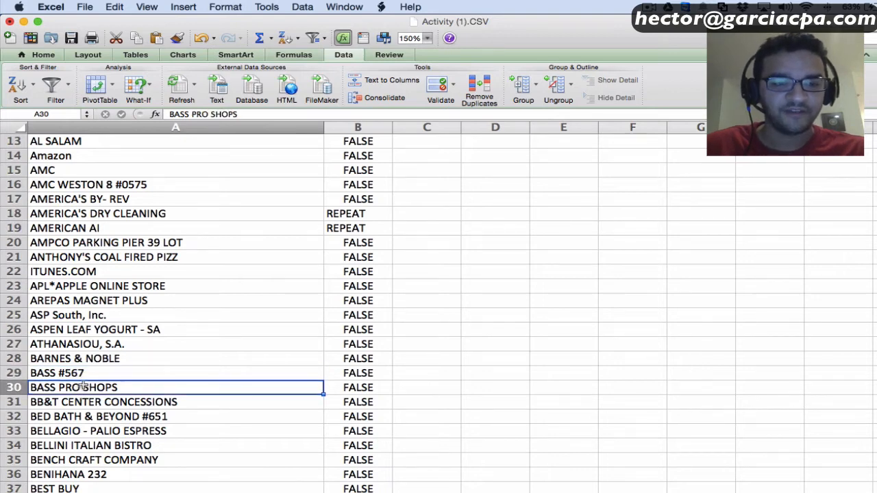
pyautogui.click(58, 373)
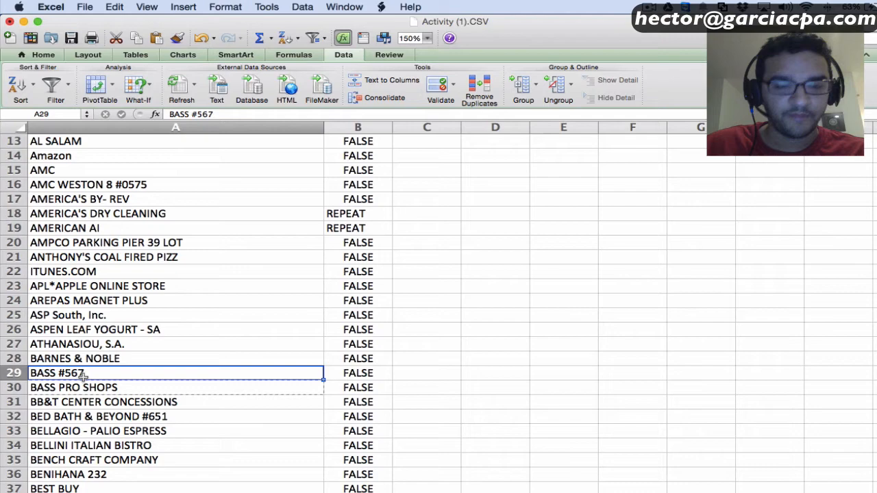
pyautogui.write('BASS PRO SHOPS')
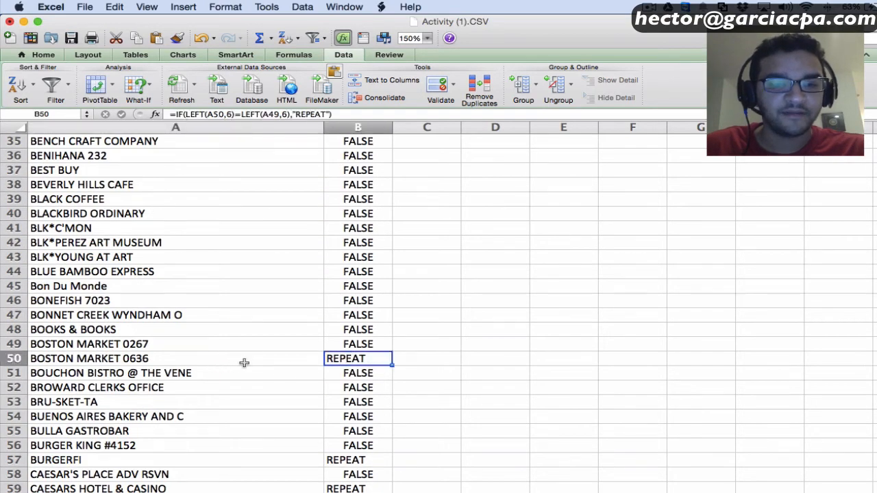
pyautogui.click(89, 344)
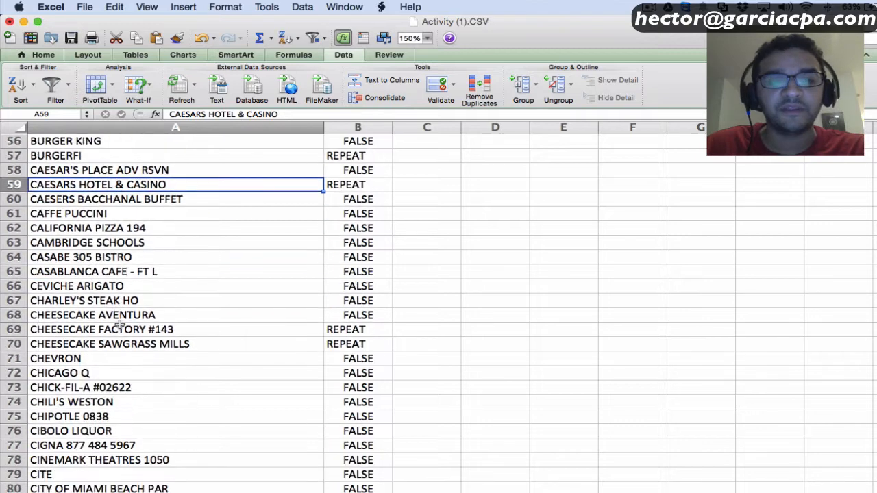
# Retype a flagged coffee entry as STARBUCKS, then select the whole flag column
pyautogui.scroll(-3)
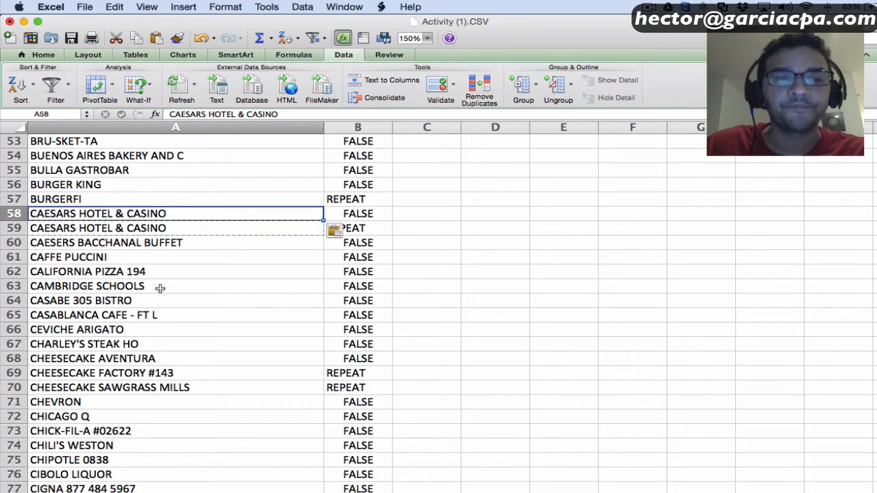
pyautogui.click(88, 286)
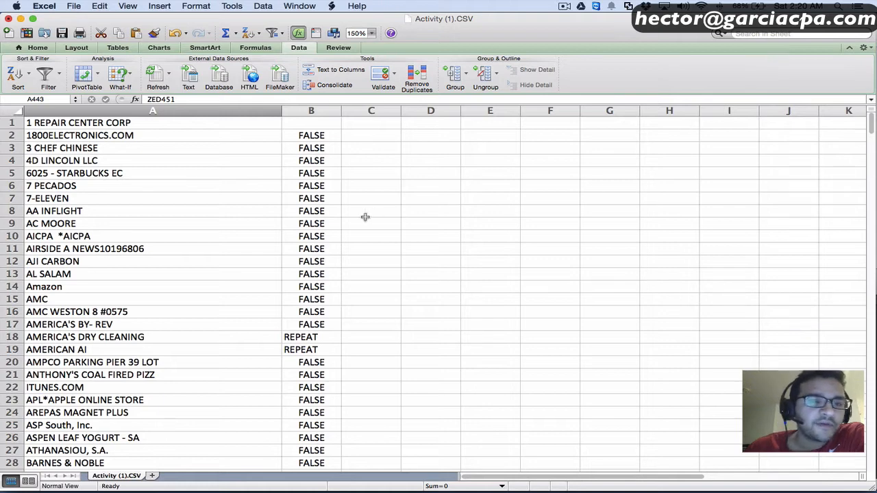
pyautogui.moveTo(56, 206)
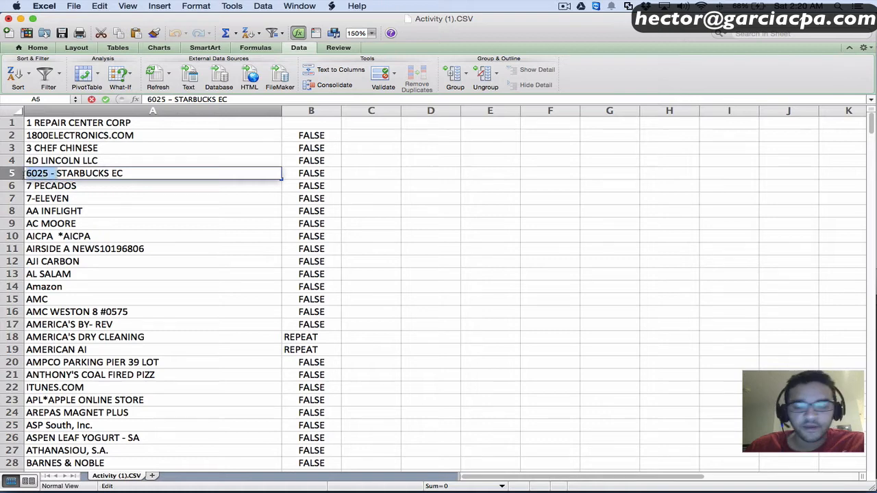
pyautogui.write('STARBUCKS')
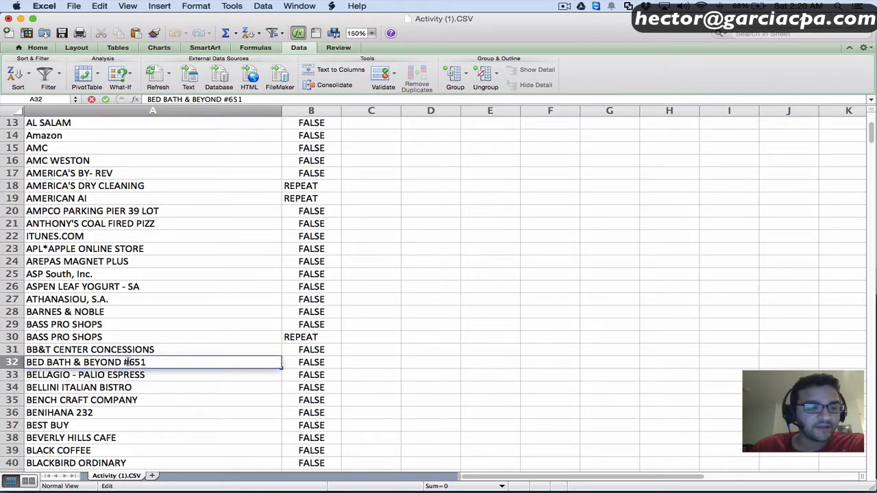
pyautogui.press('Backspace')
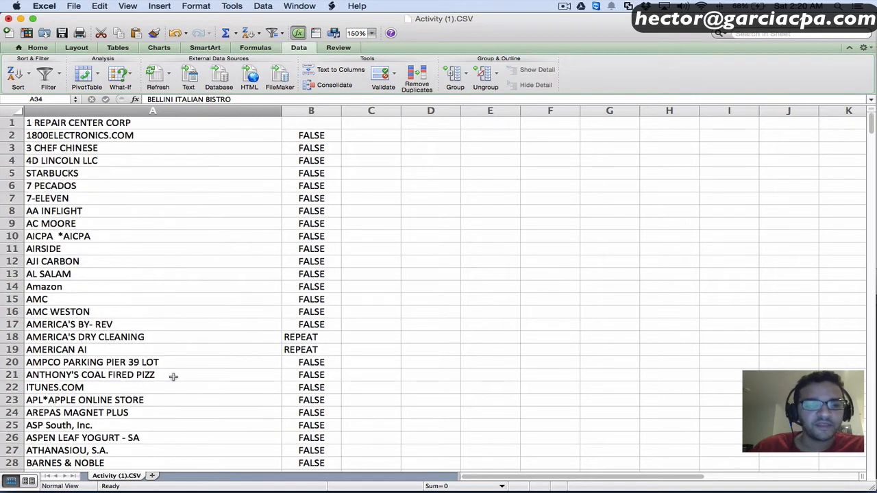
pyautogui.click(311, 109)
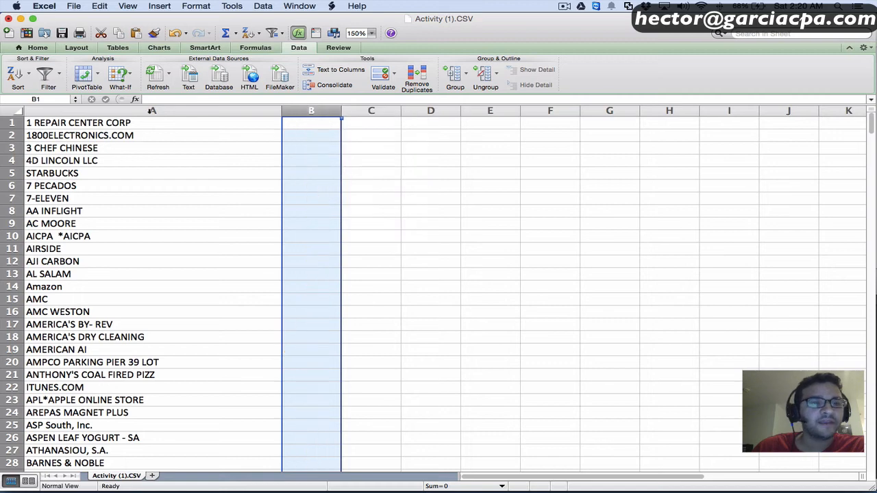
# Clear the FALSE/REPEAT flag column and scroll through the cleaned vendor names in column A
pyautogui.click(417, 75)
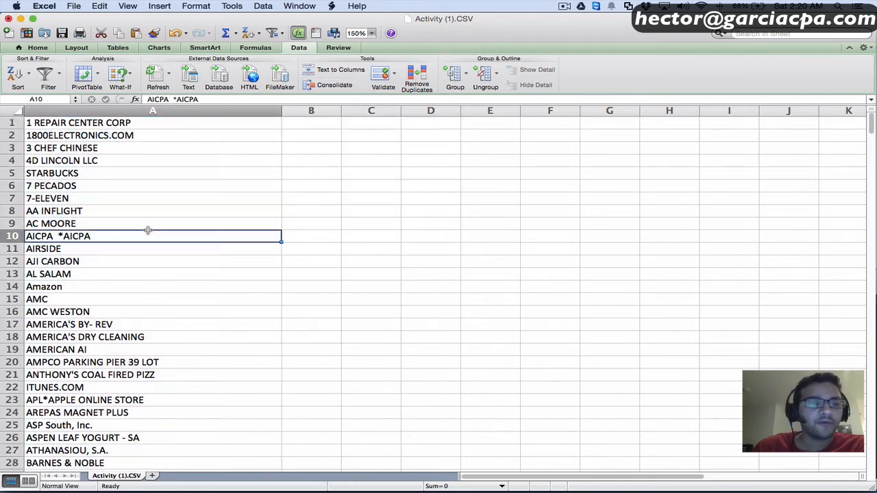
pyautogui.scroll(-3)
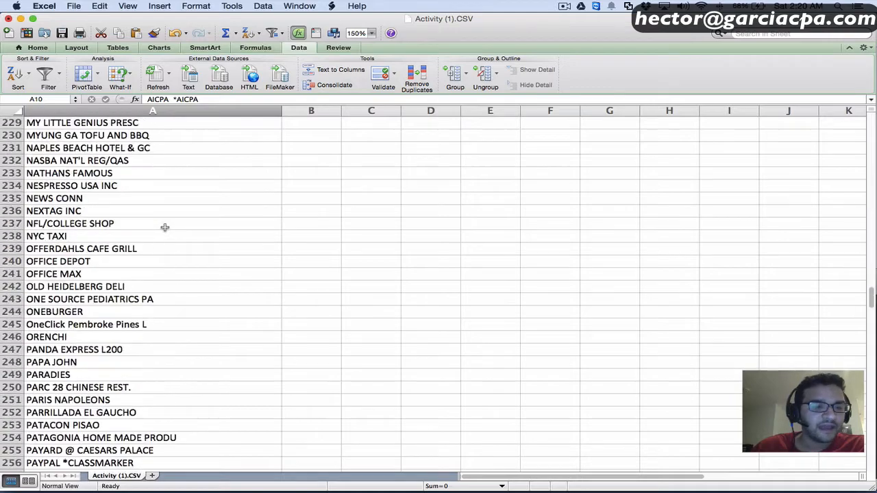
pyautogui.scroll(-3)
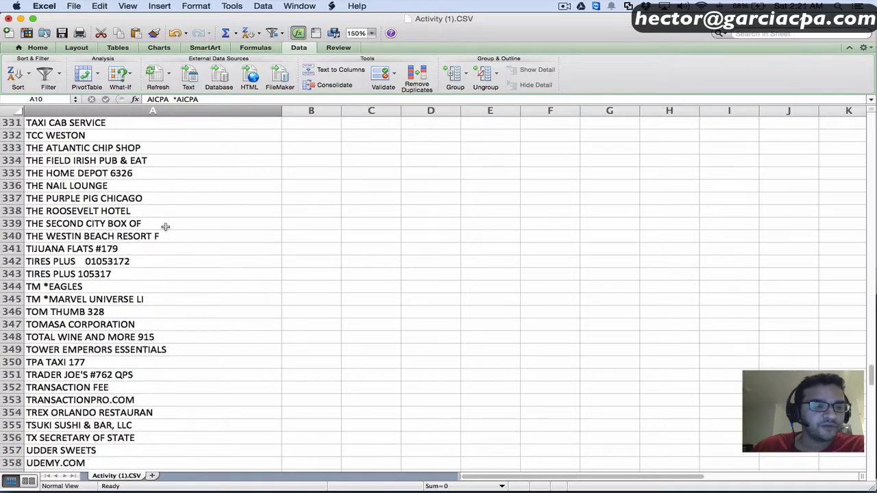
pyautogui.scroll(-3)
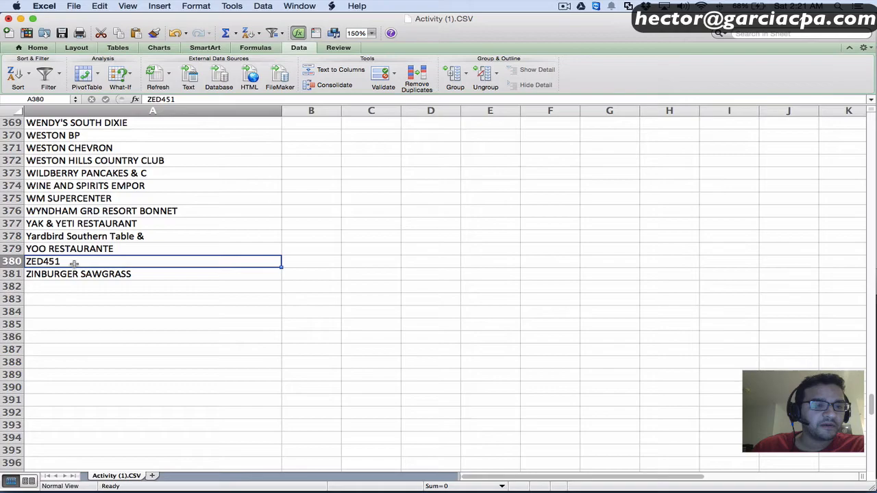
pyautogui.scroll(3)
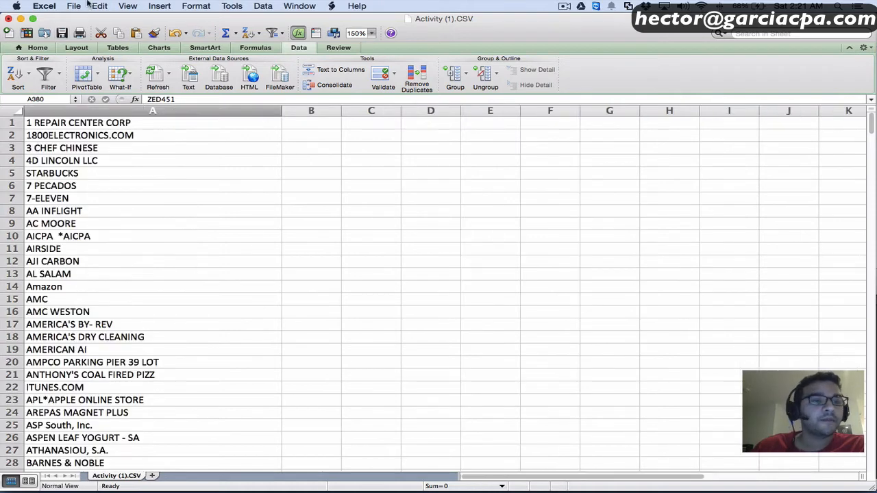
# Switch to Chrome and reveal the Import vendors option beside New vendor on the Vendors page
pyautogui.click(74, 6)
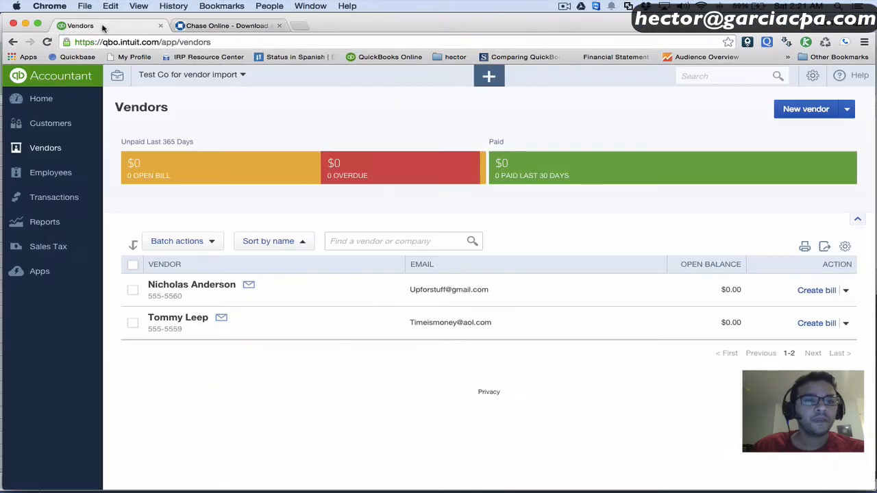
pyautogui.click(847, 109)
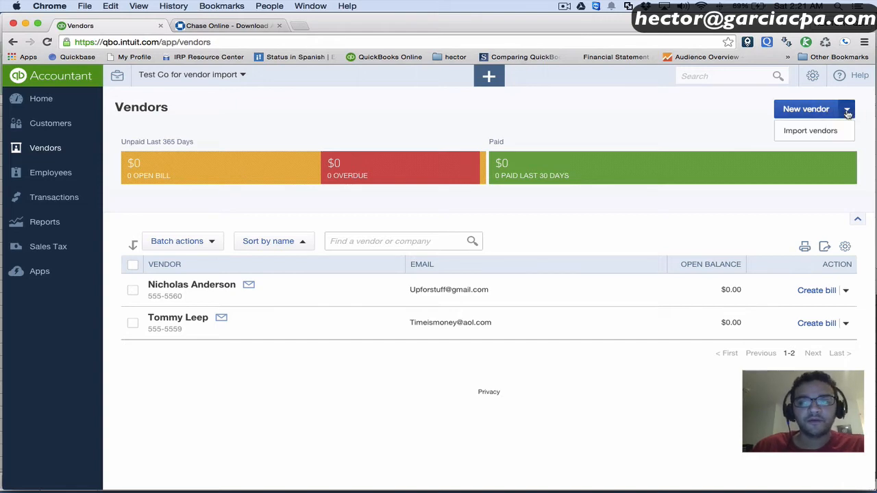
pyautogui.moveTo(811, 131)
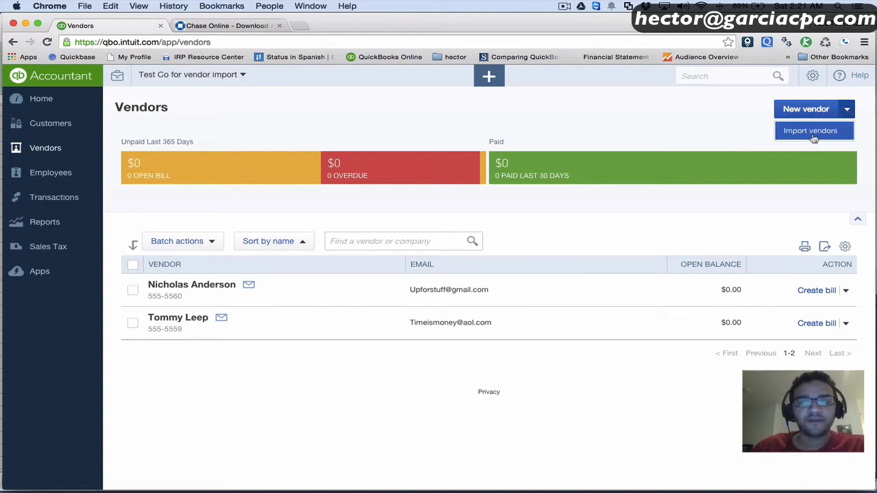
# Upload credit card vendors.csv in Import Vendors and continue to the Map Data step
pyautogui.click(811, 130)
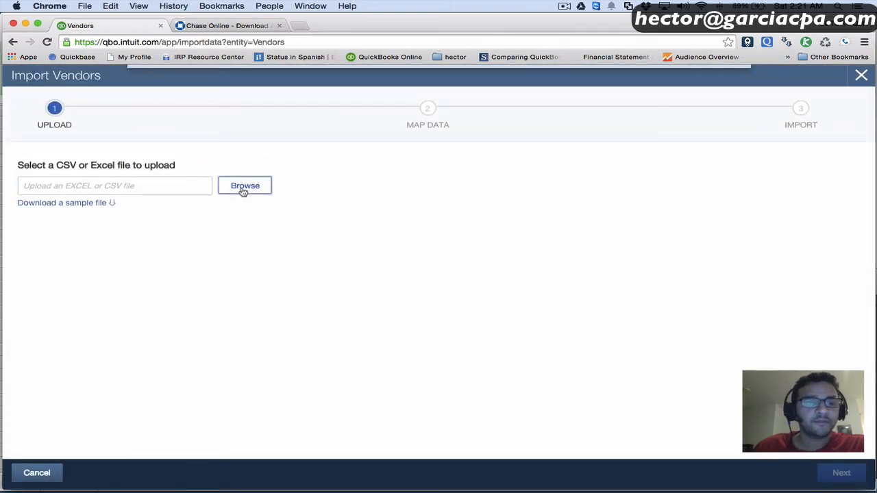
pyautogui.click(244, 187)
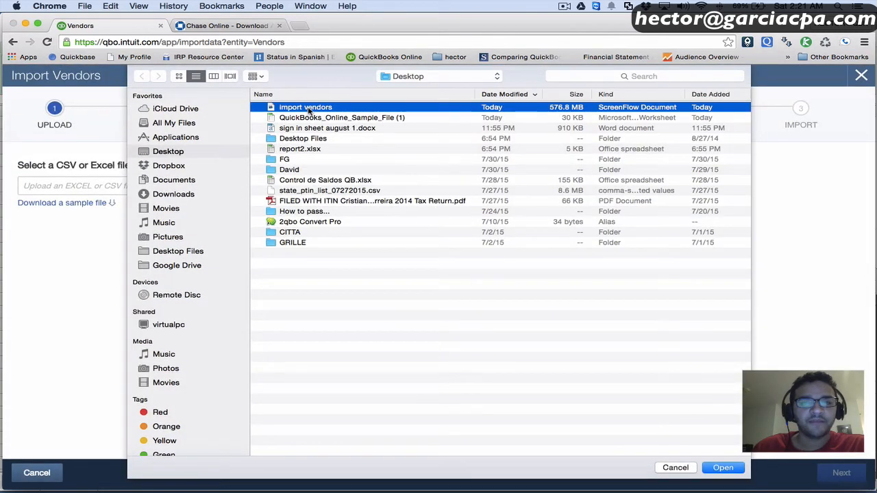
pyautogui.click(173, 194)
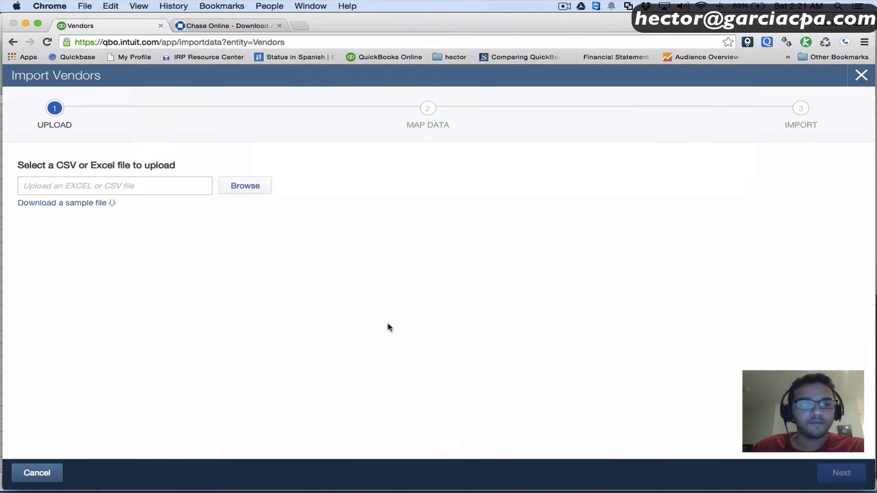
pyautogui.click(244, 185)
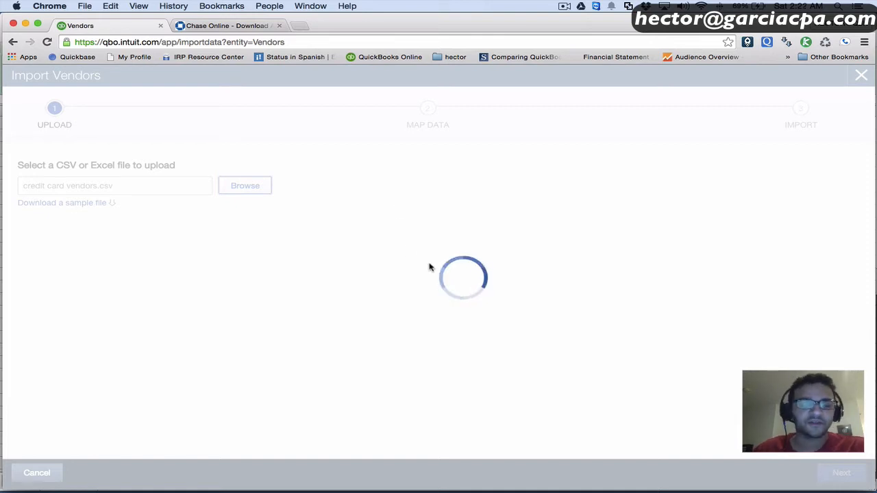
pyautogui.moveTo(392, 241)
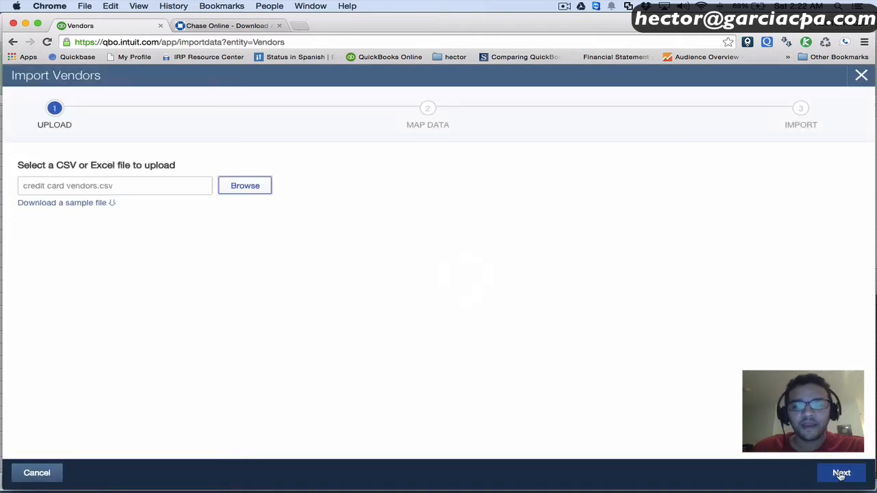
pyautogui.click(842, 473)
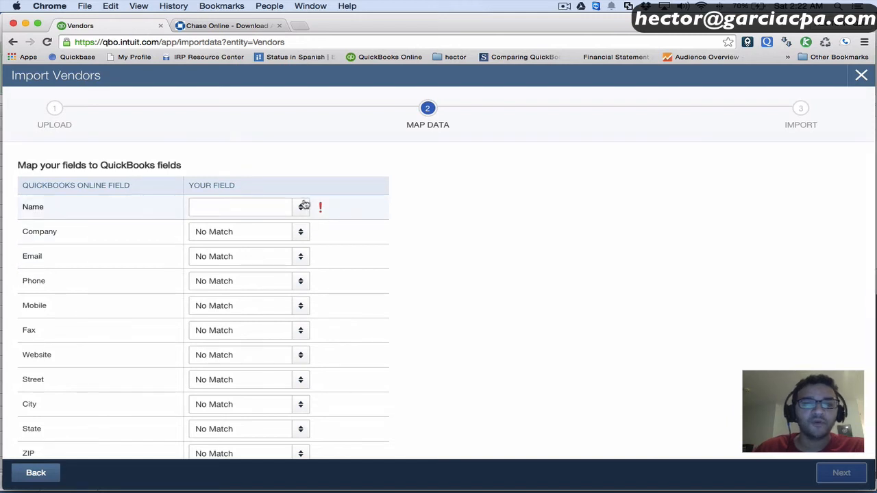
# Map vendor Name to the file's first column, headed 1 REPAIR CENTER CORP
pyautogui.click(240, 207)
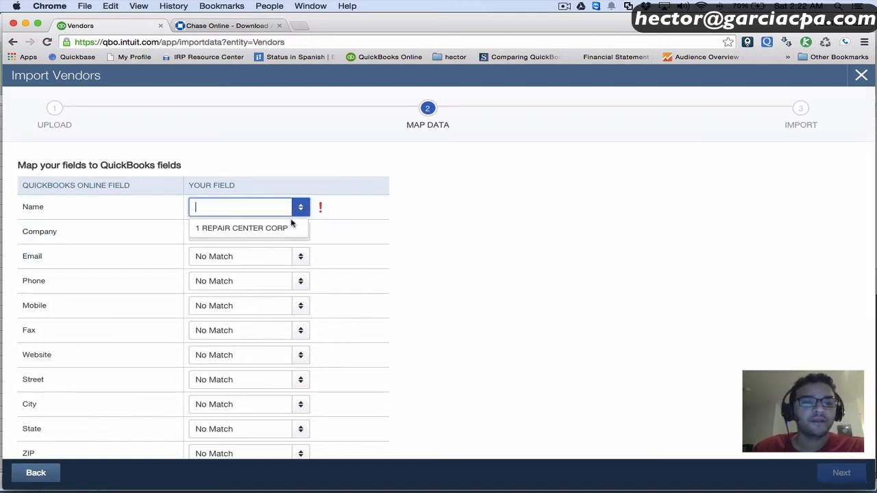
pyautogui.click(241, 228)
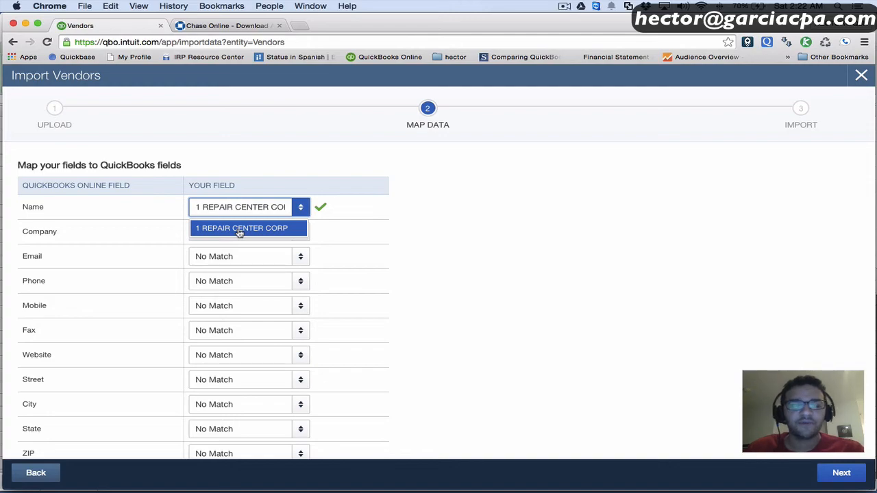
pyautogui.click(35, 473)
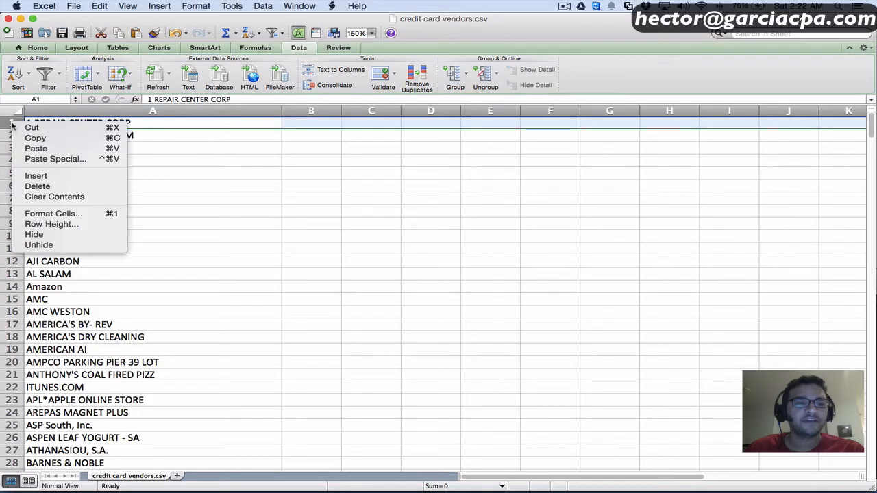
# Insert a top row with a NAME header above the vendor list, then return to the browser
pyautogui.click(39, 187)
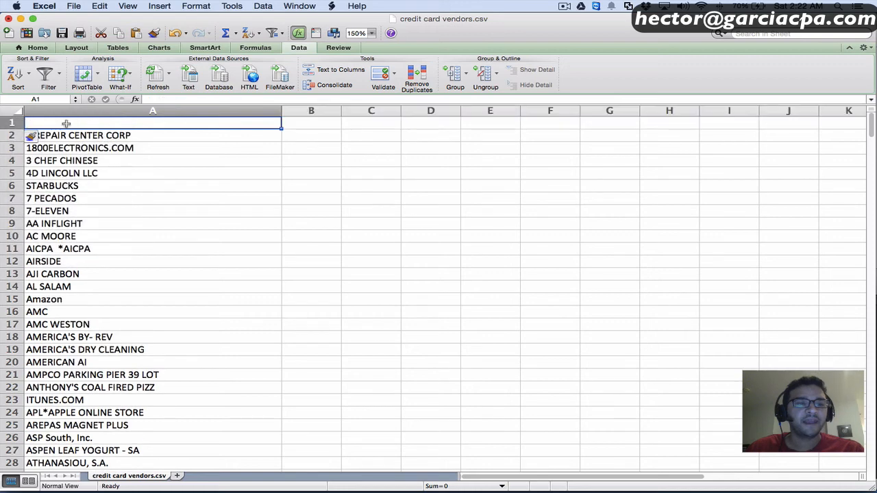
pyautogui.write('NAME')
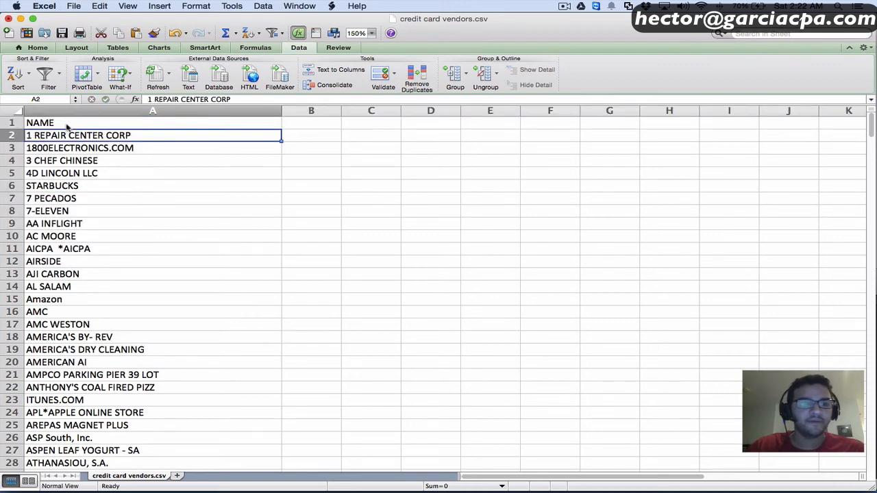
pyautogui.click(40, 123)
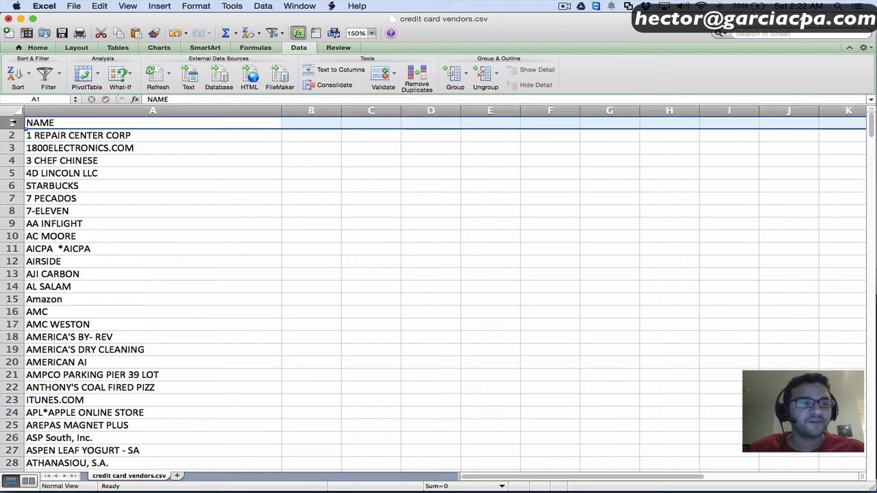
pyautogui.click(62, 173)
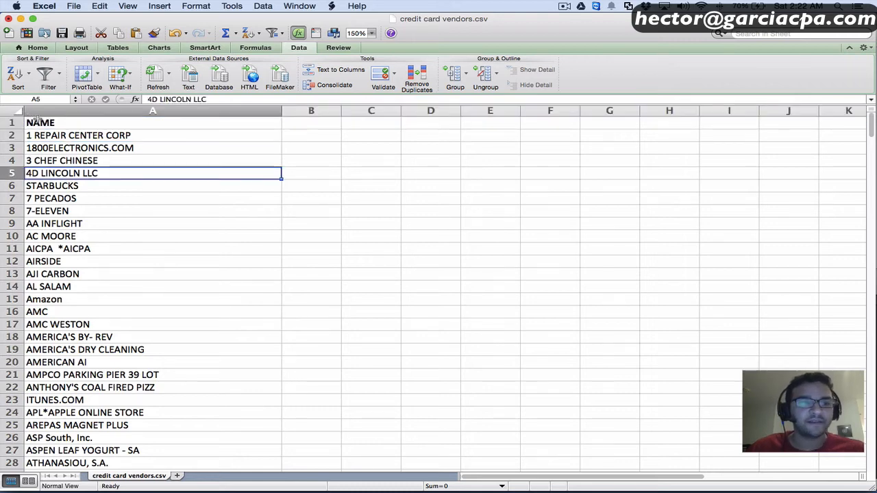
pyautogui.click(74, 5)
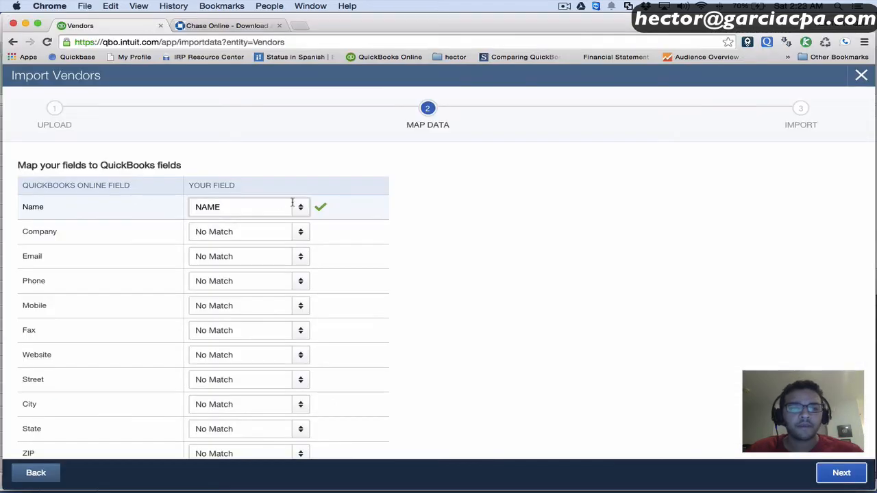
# Map Name to the NAME column, review the 381 records and import them all
pyautogui.click(246, 206)
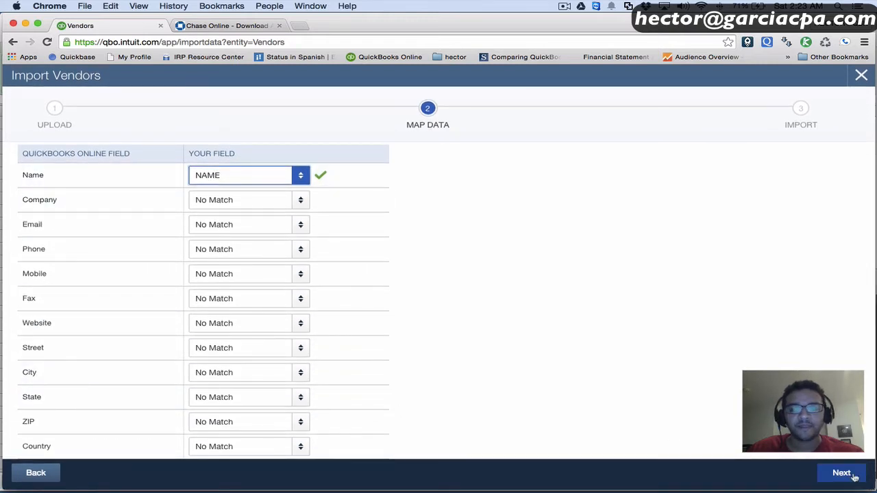
pyautogui.click(842, 473)
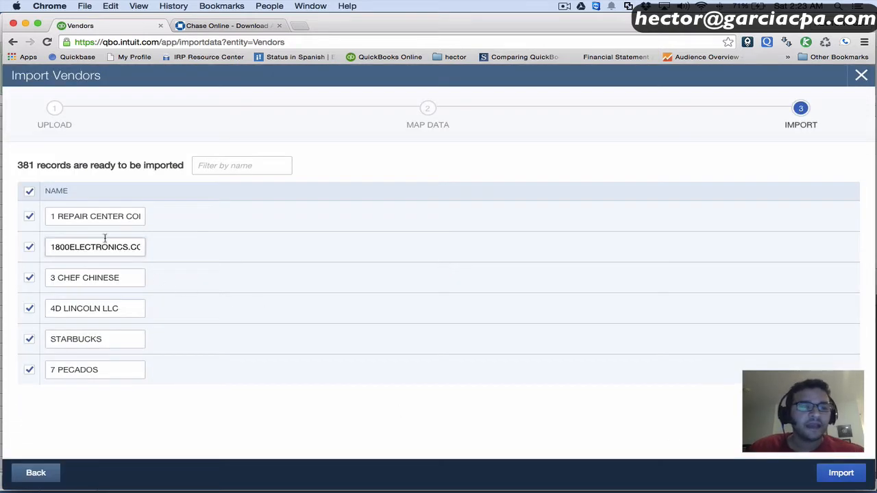
pyautogui.scroll(-3)
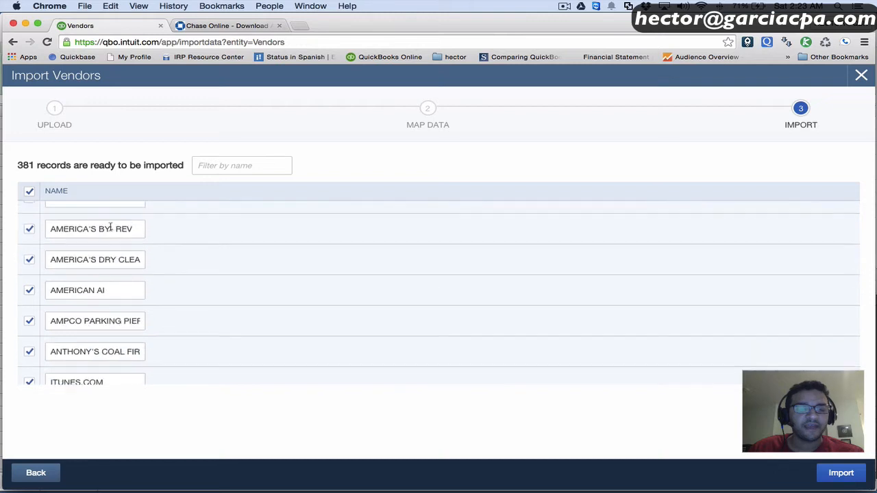
pyautogui.scroll(-3)
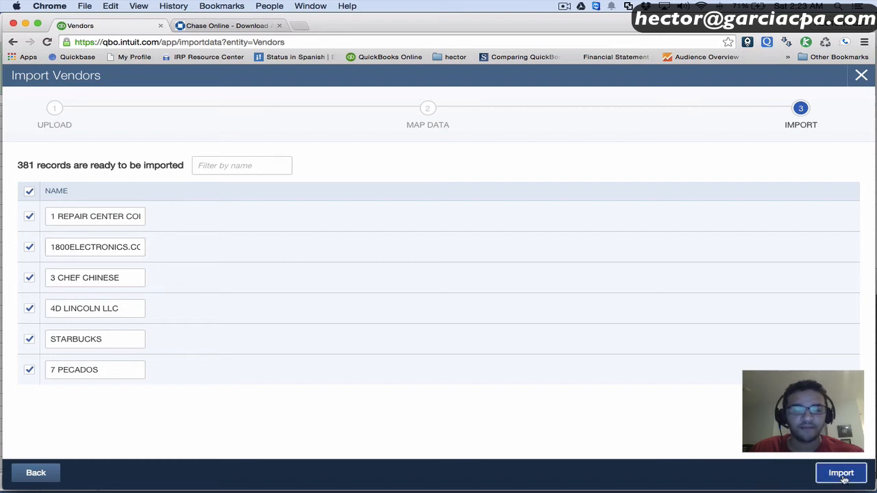
pyautogui.click(842, 473)
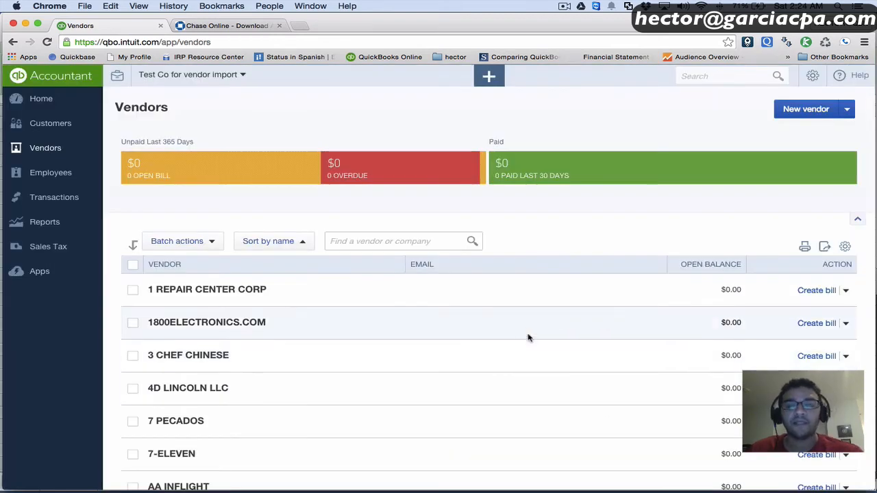
# Scroll through the imported vendor list, then switch to the Chase transaction download page
pyautogui.scroll(-3)
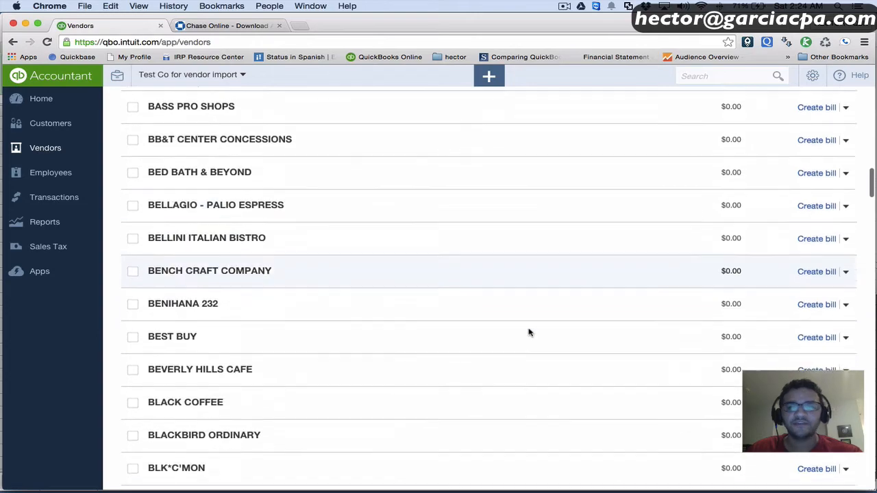
pyautogui.scroll(-3)
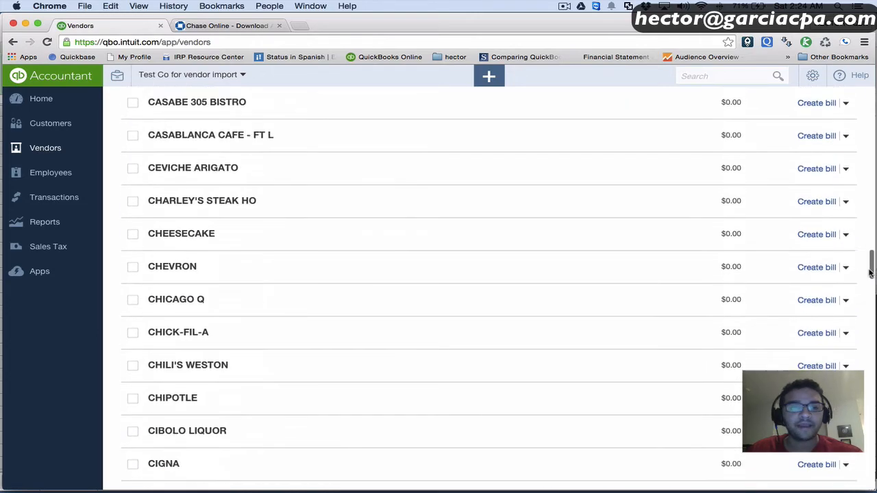
pyautogui.scroll(-3)
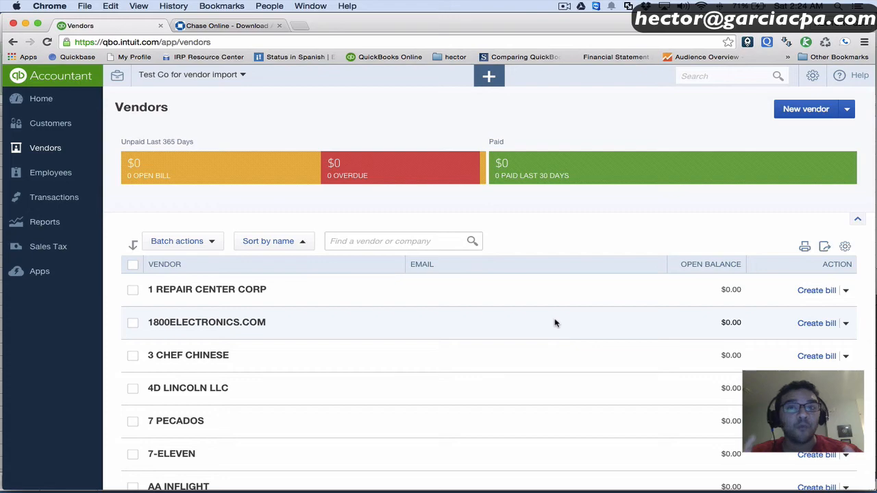
pyautogui.click(227, 25)
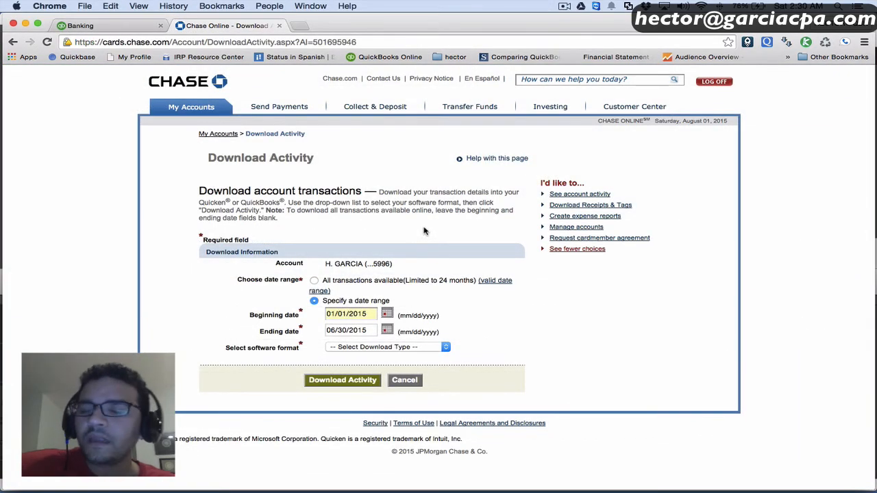
pyautogui.moveTo(414, 250)
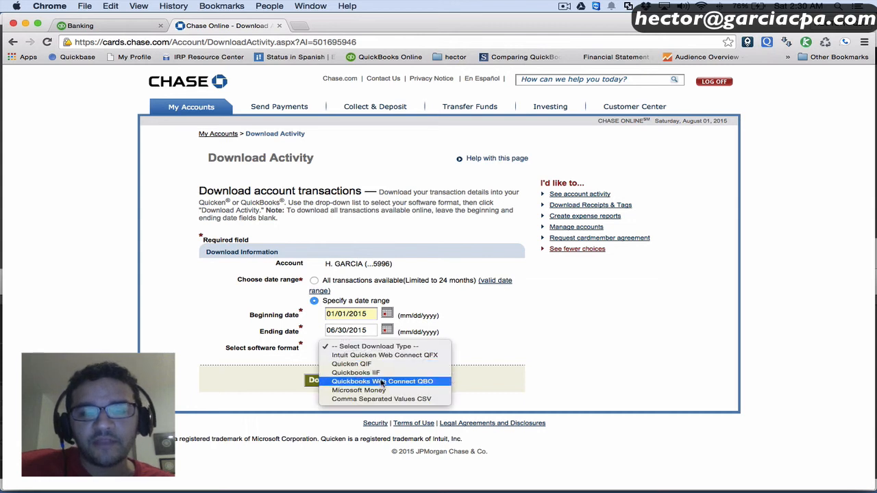
# Choose the Quickbooks Web Connect QBO format and request the January–June 2015 activity download
pyautogui.click(382, 381)
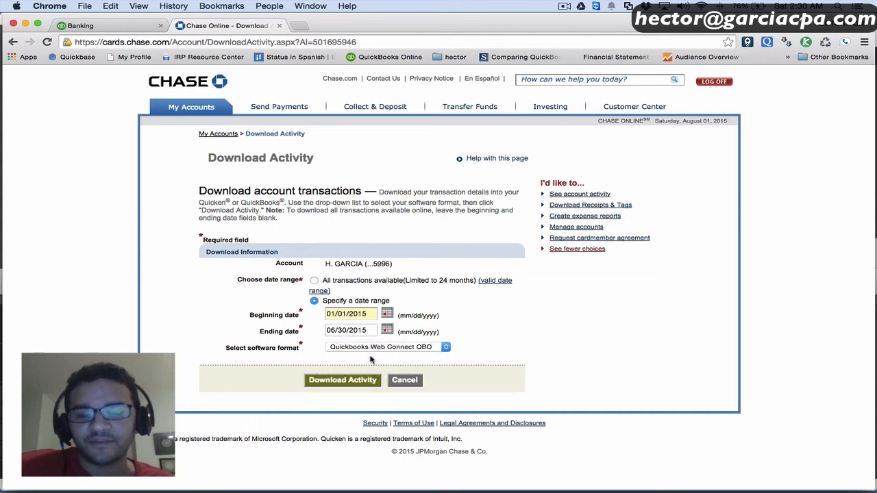
pyautogui.click(386, 347)
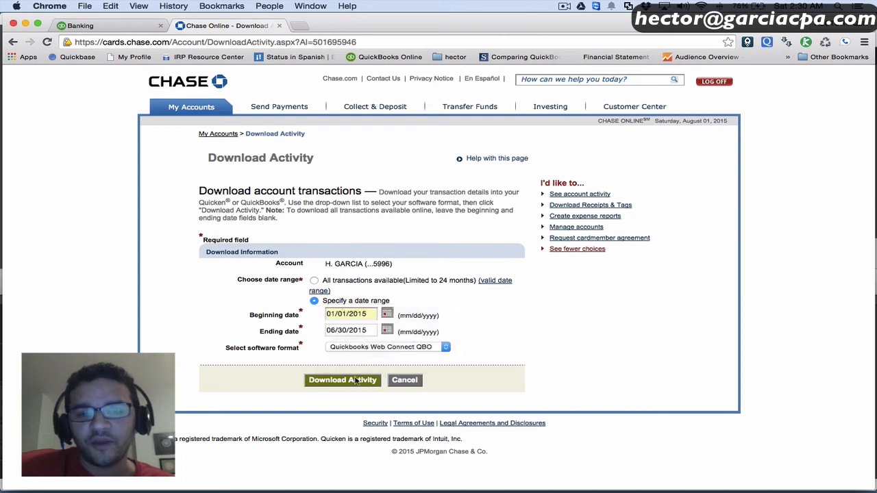
pyautogui.click(342, 381)
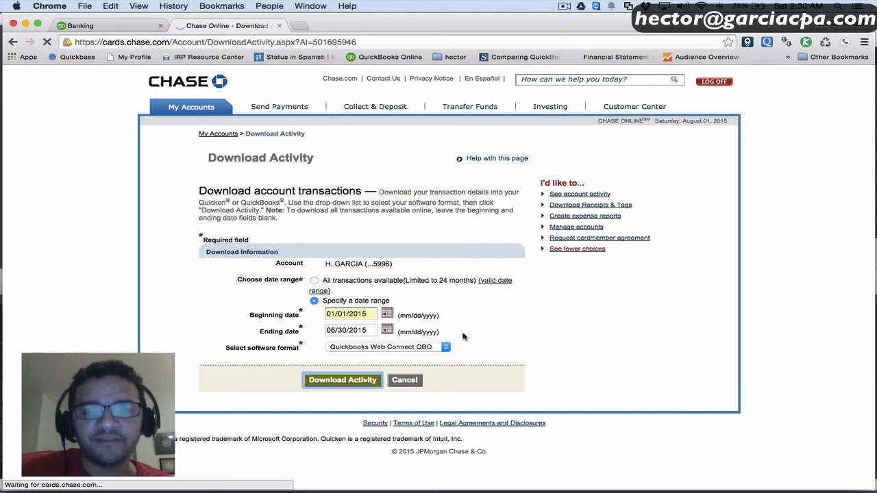
# Finish downloading the 218 transactions and return to the QuickBooks Banking page
pyautogui.click(343, 379)
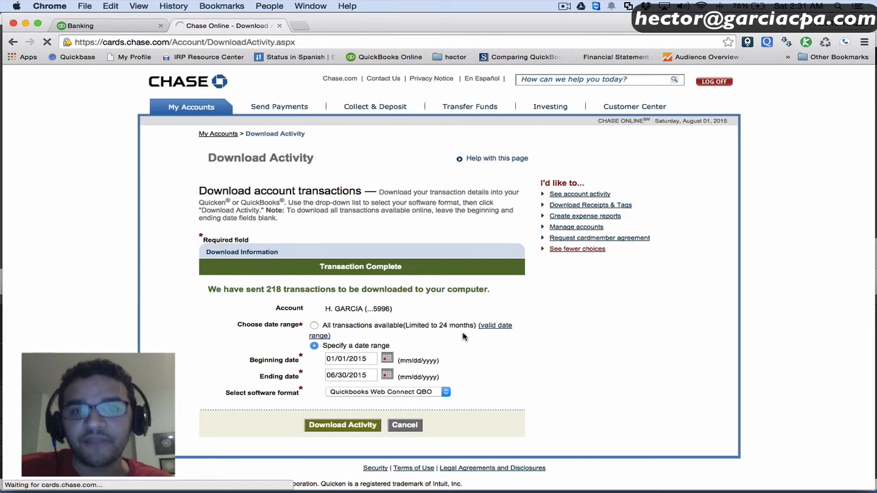
pyautogui.click(81, 25)
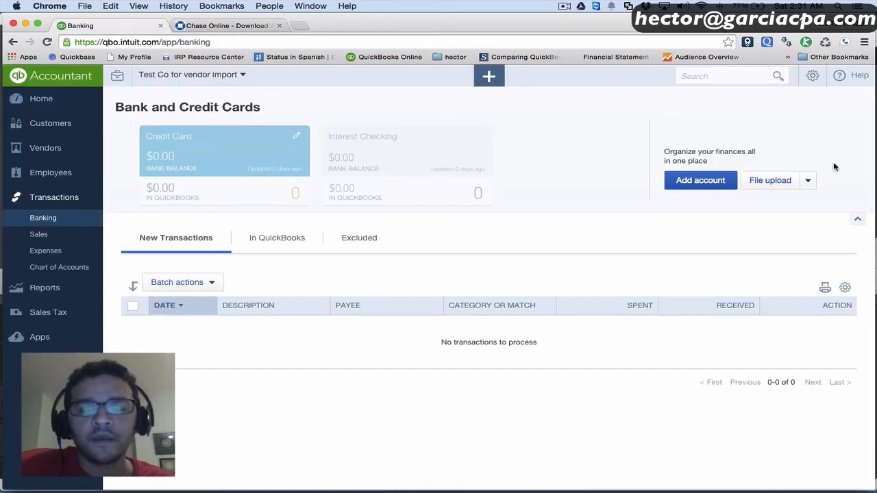
pyautogui.moveTo(771, 181)
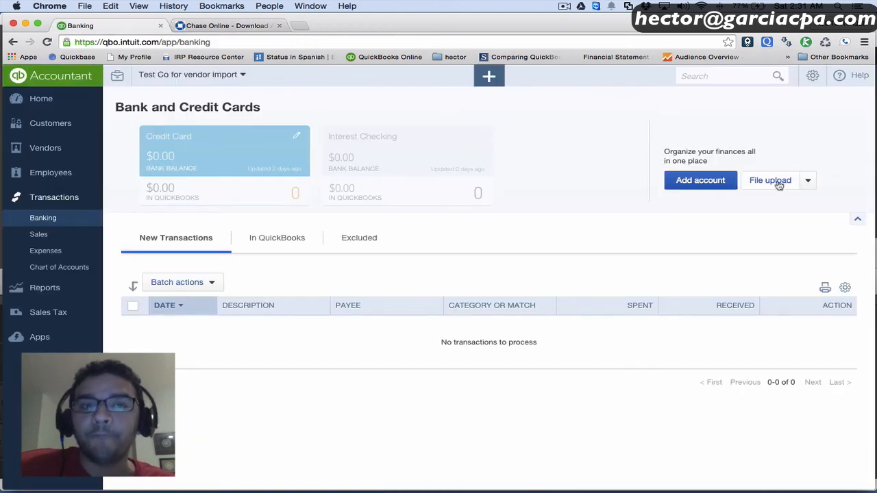
# Upload the Activity.QBO bank file and continue to the account selection
pyautogui.click(770, 181)
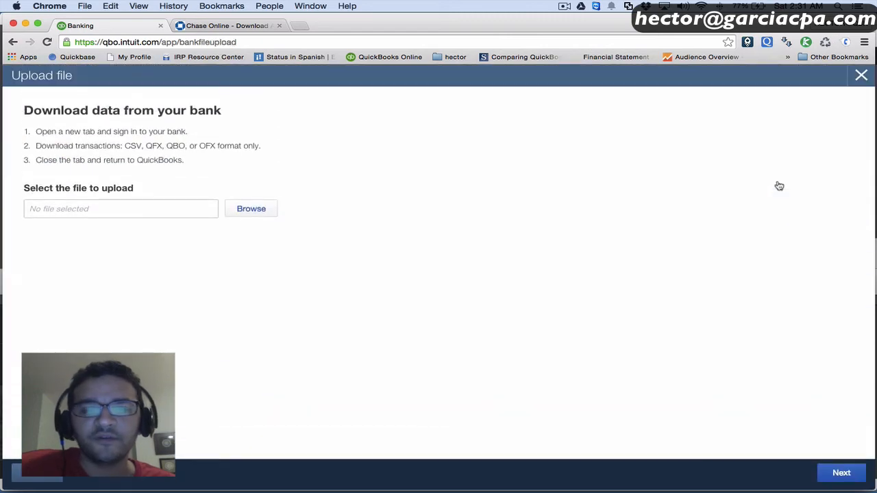
pyautogui.click(251, 208)
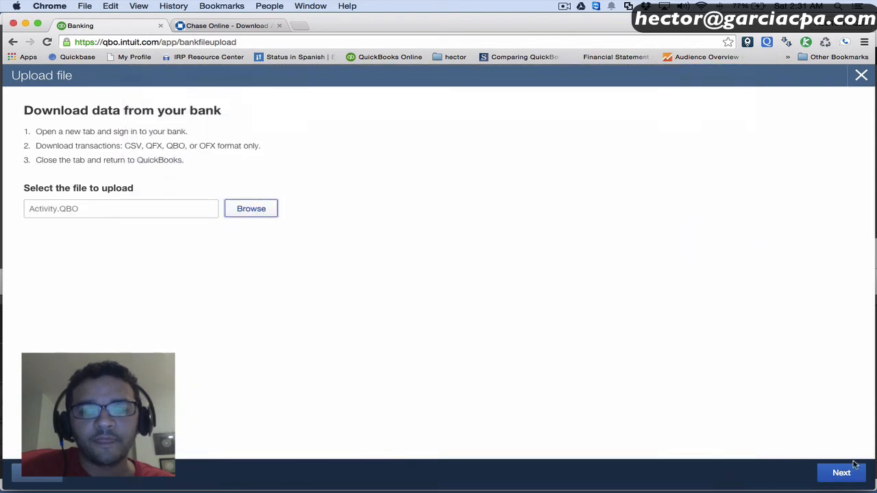
pyautogui.click(841, 473)
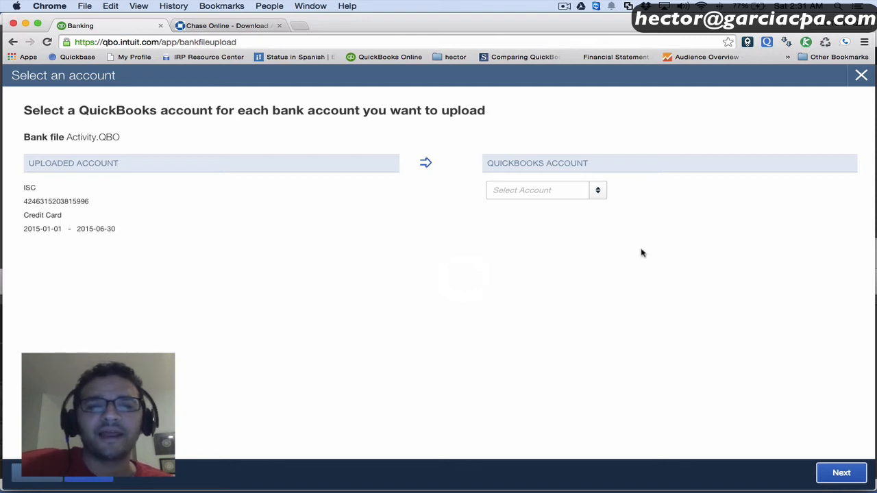
# Create a new Credit Card account, map the uploaded card to it and continue the upload
pyautogui.click(541, 189)
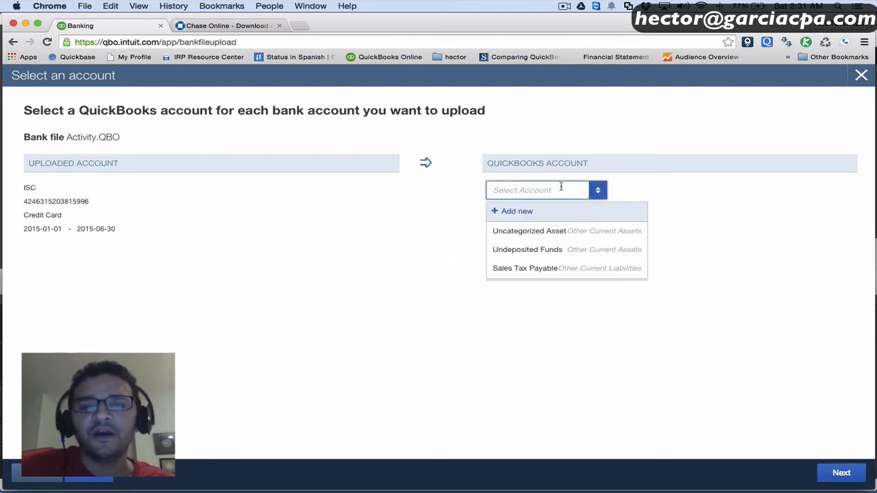
pyautogui.click(516, 211)
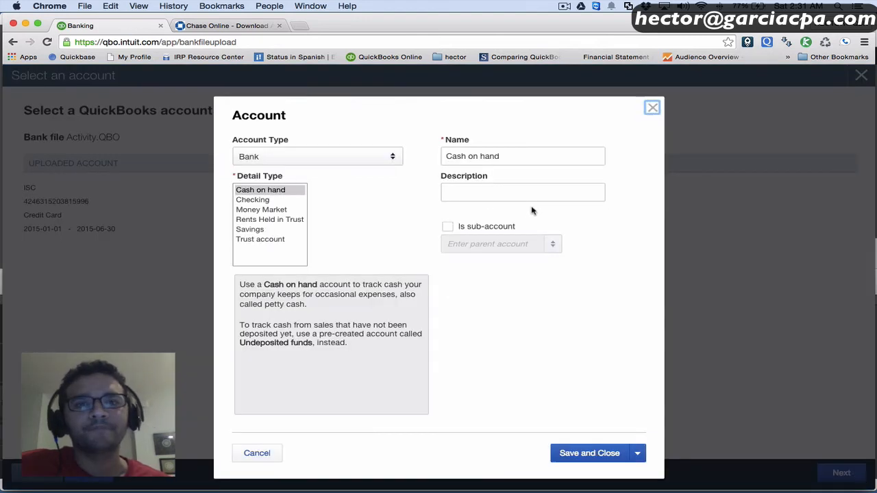
pyautogui.click(318, 157)
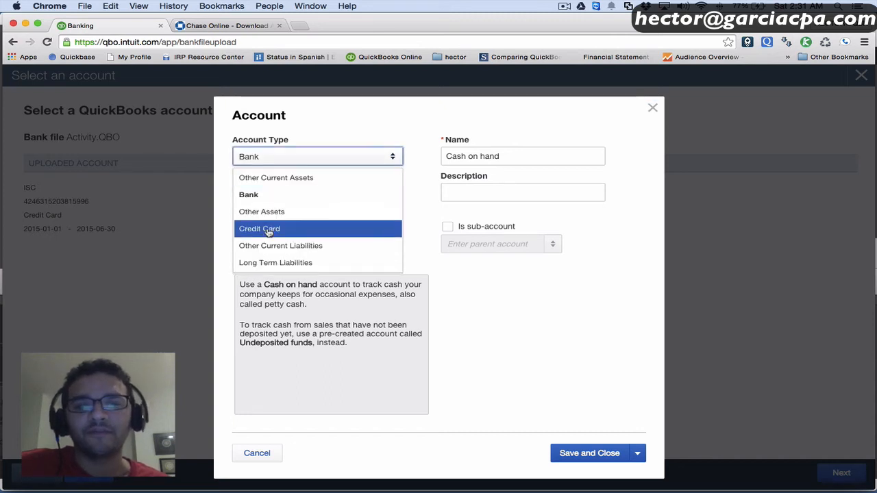
pyautogui.click(259, 228)
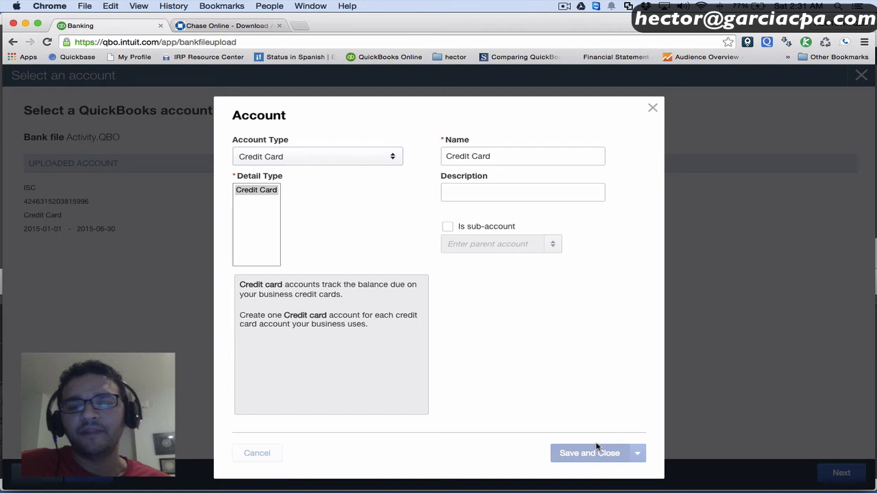
pyautogui.click(589, 452)
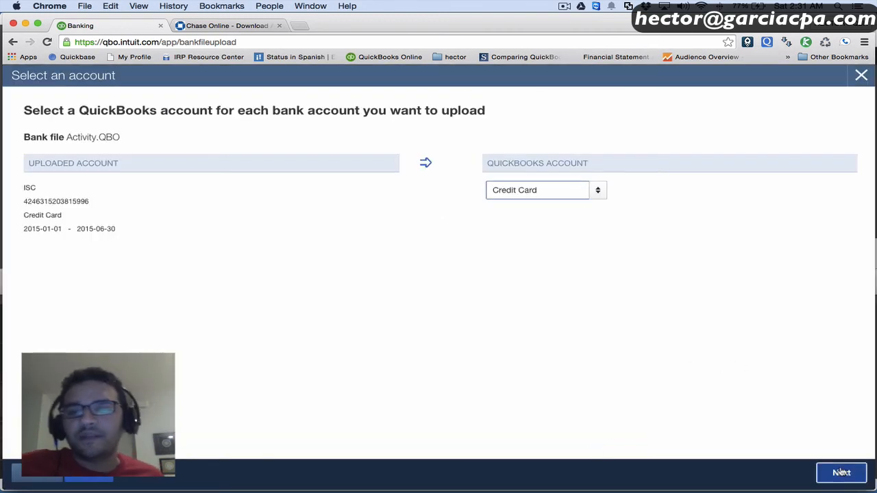
pyautogui.click(841, 473)
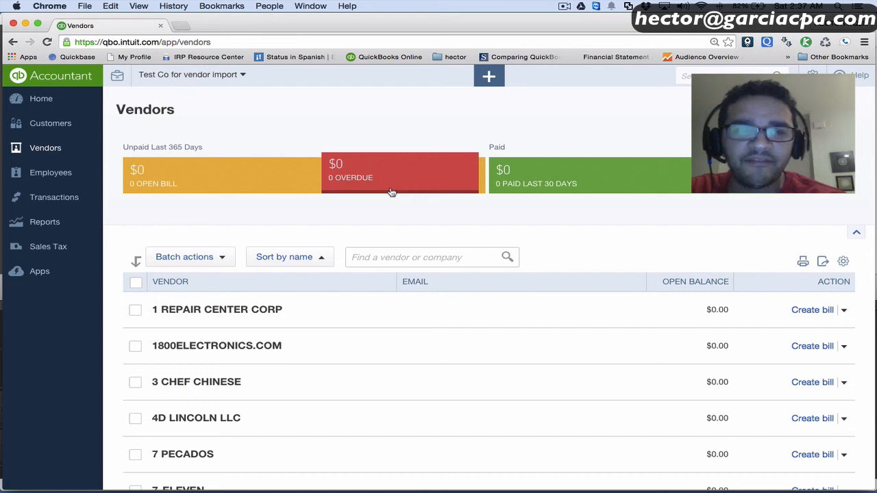
# Review the imported Vendors list top to bottom, then expand the Transactions navigation
pyautogui.scroll(-3)
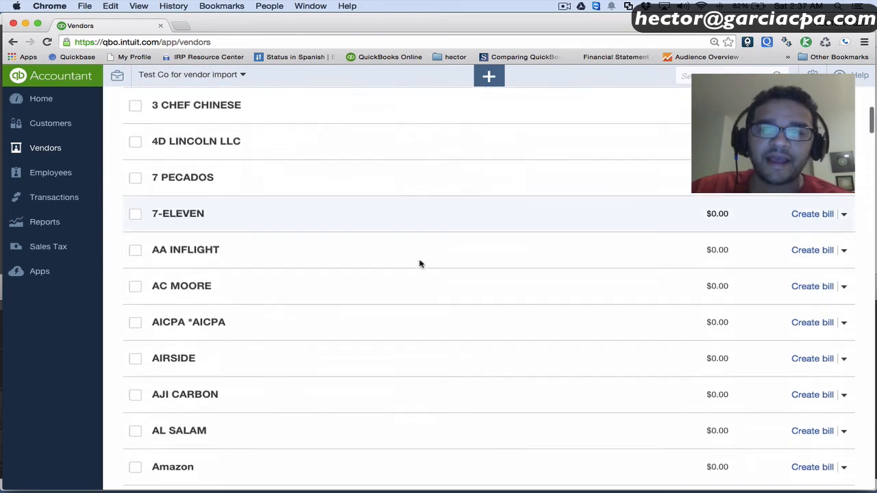
pyautogui.scroll(-3)
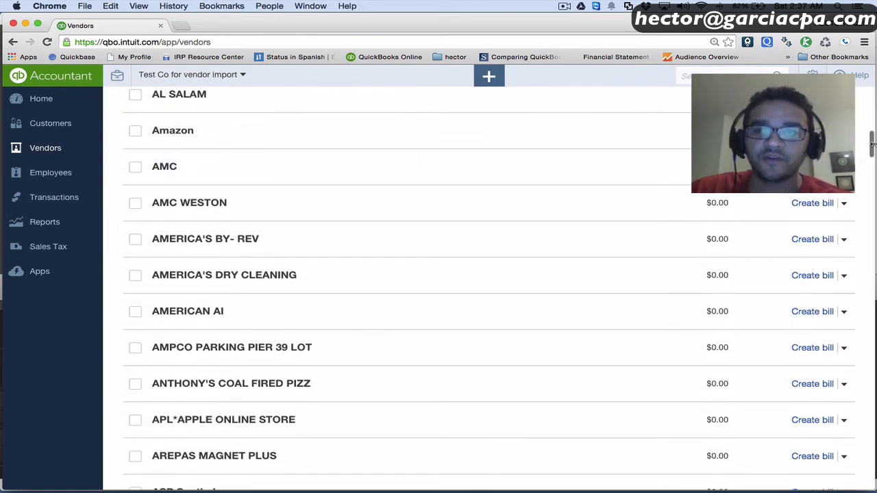
pyautogui.scroll(-3)
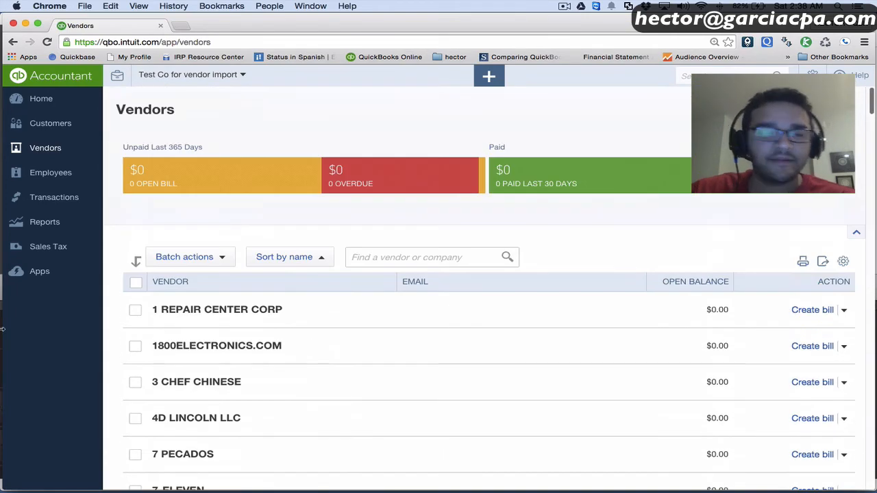
pyautogui.moveTo(528, 312)
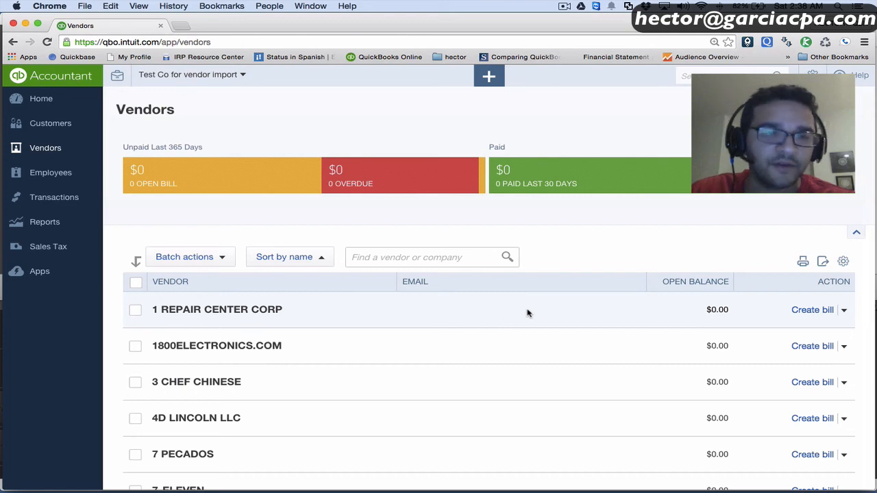
pyautogui.click(54, 197)
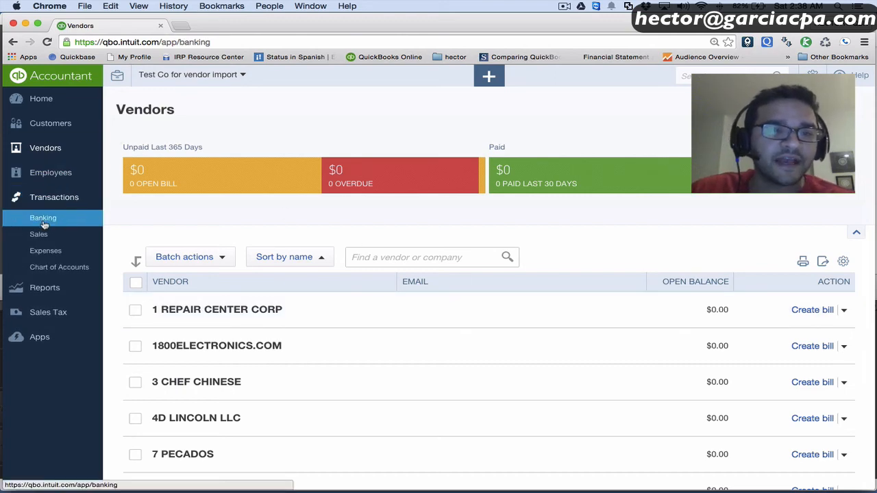
# Go to the Credit Card bank feed and expand the La Granja Weston transaction
pyautogui.click(42, 217)
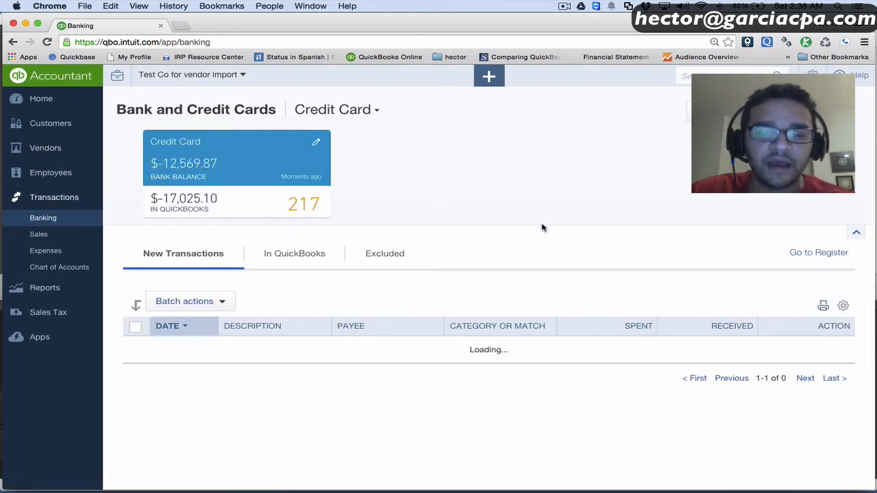
pyautogui.moveTo(534, 227)
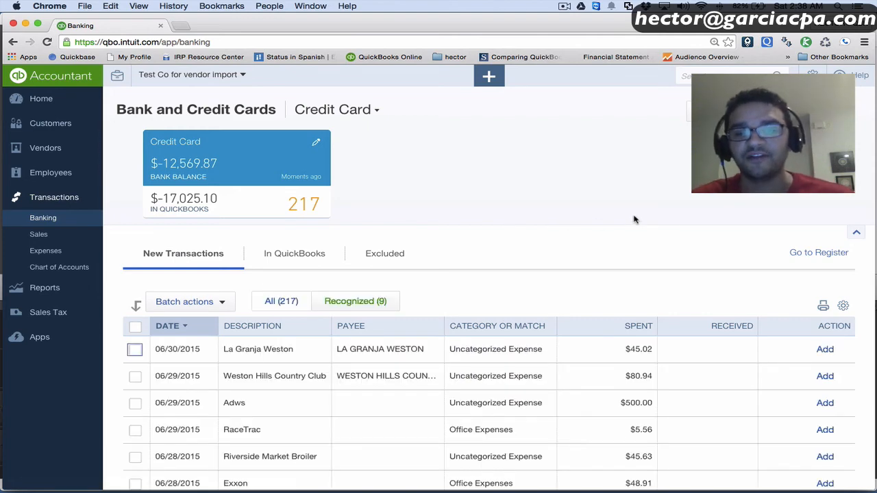
pyautogui.scroll(-3)
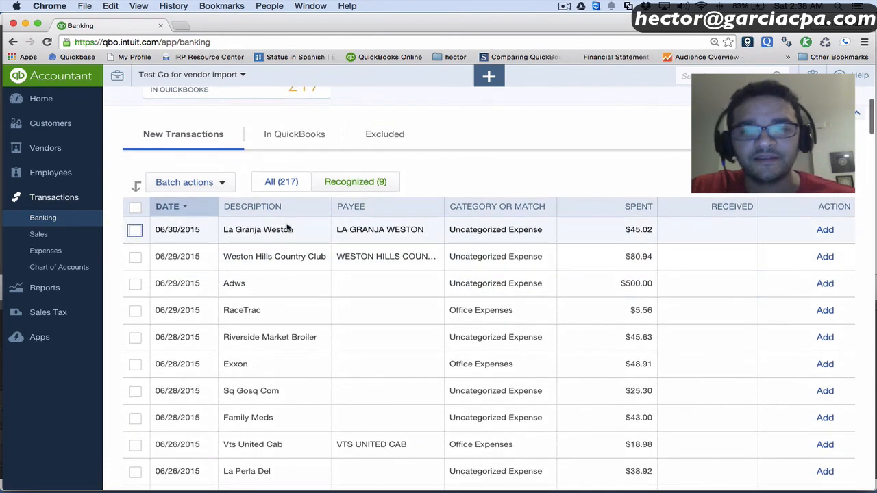
pyautogui.click(257, 231)
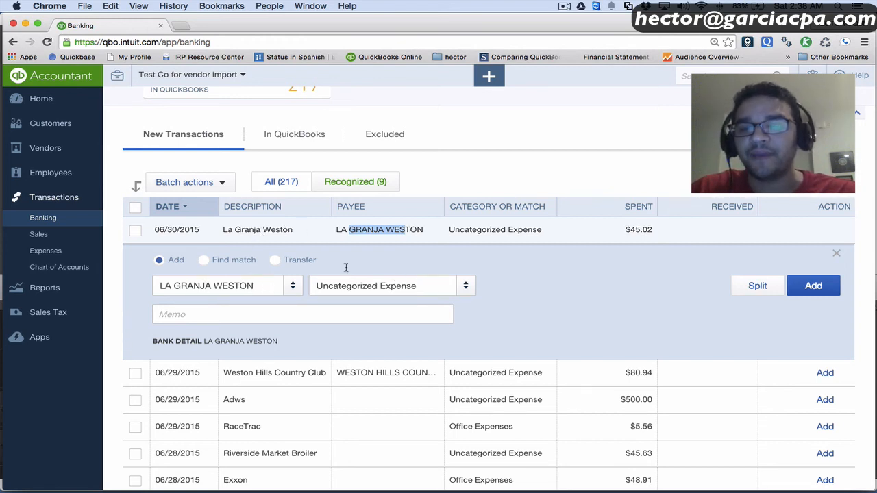
# Assign the La Granja Weston charge to a newly created MEALS category
pyautogui.click(384, 286)
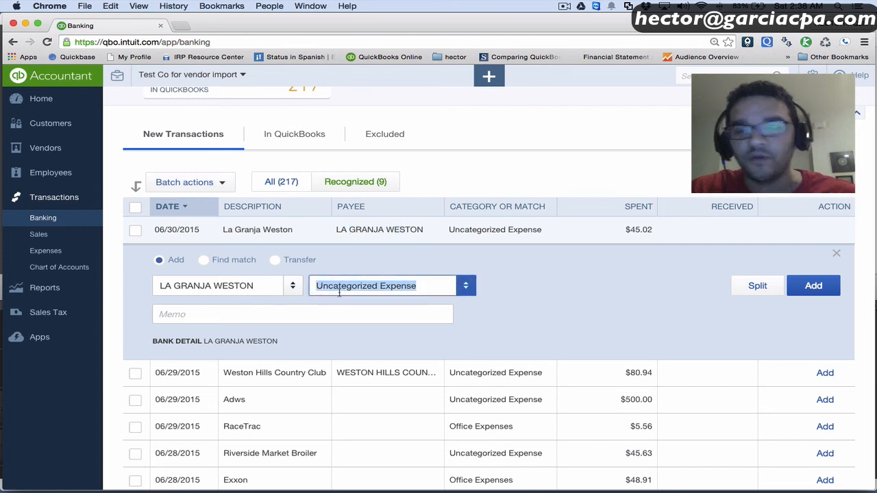
pyautogui.write('MEAL')
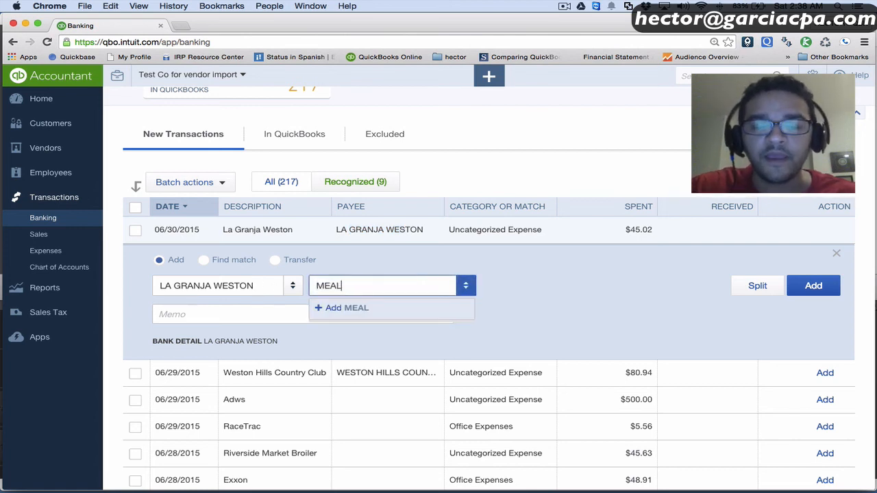
pyautogui.write('S')
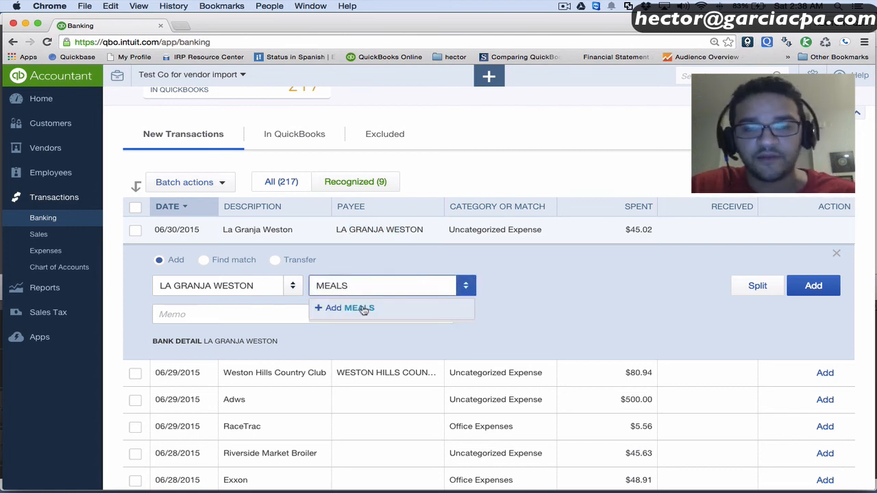
pyautogui.click(351, 307)
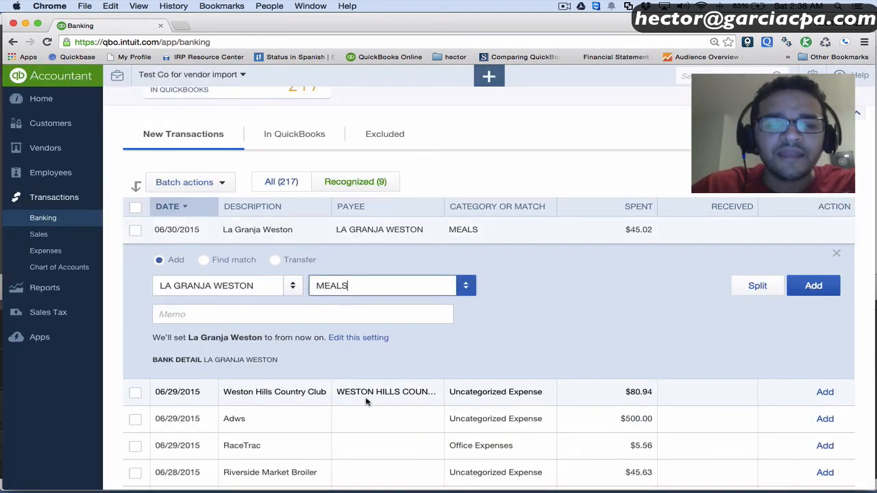
pyautogui.scroll(-3)
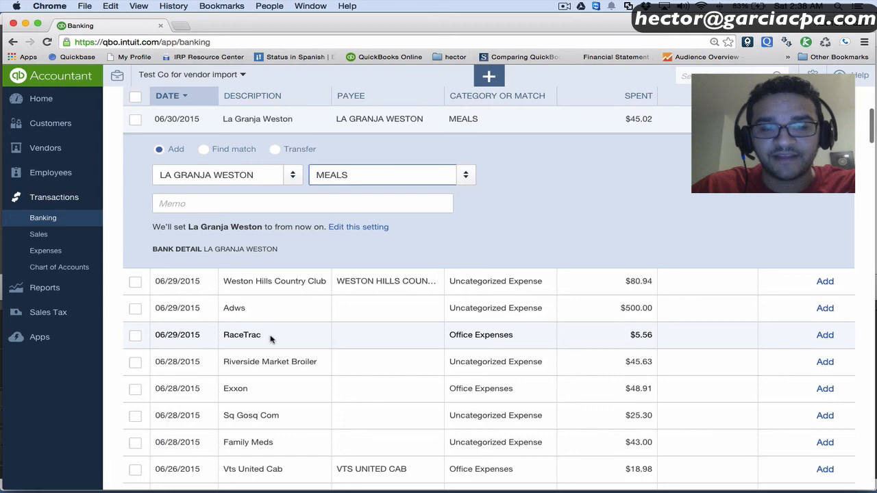
pyautogui.click(241, 334)
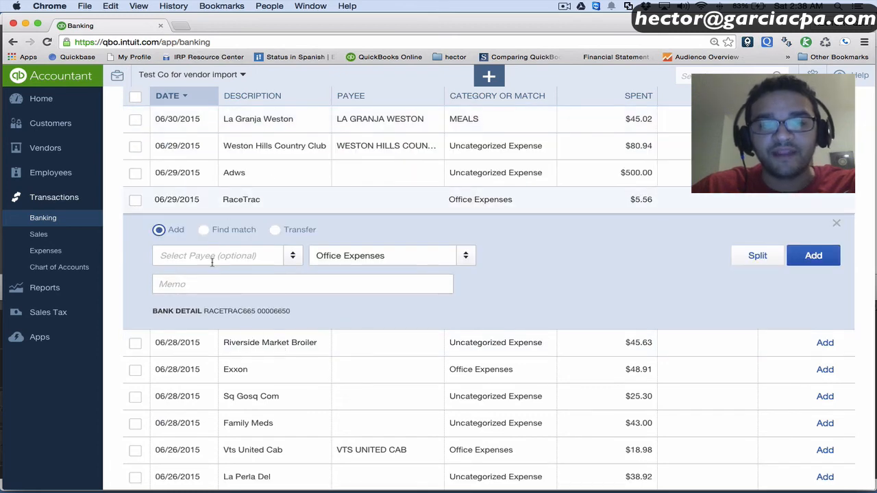
pyautogui.write('RAC')
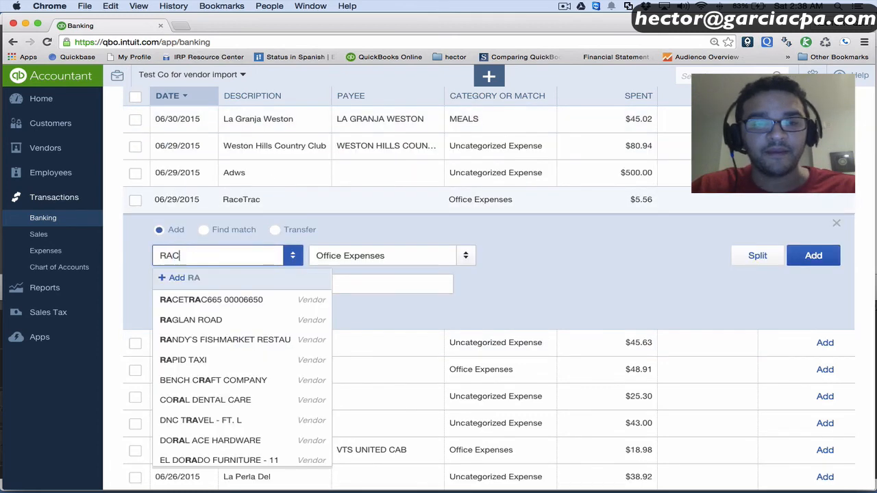
pyautogui.click(211, 299)
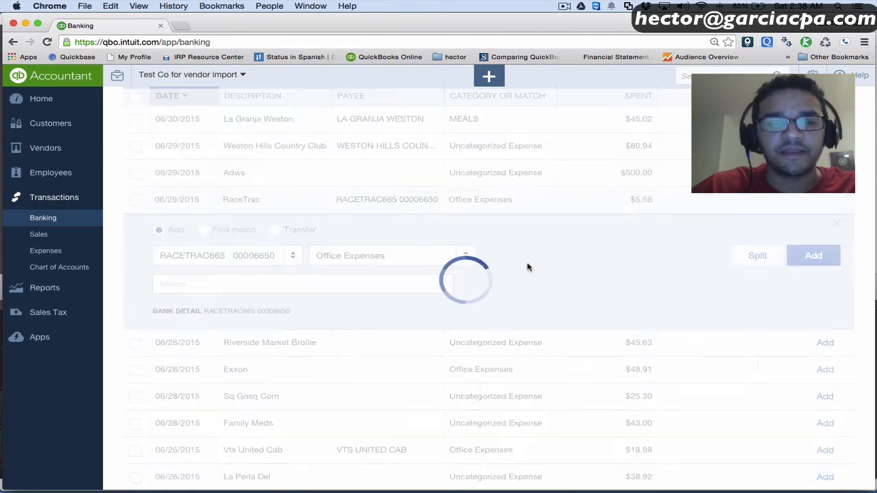
pyautogui.click(814, 255)
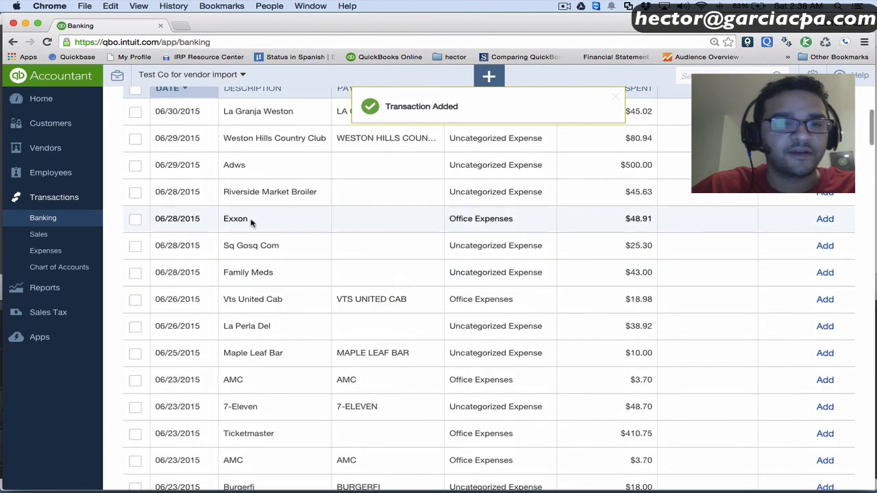
# Add the Exxon charge with payee EXXONMOBIL under Office Expenses
pyautogui.click(236, 220)
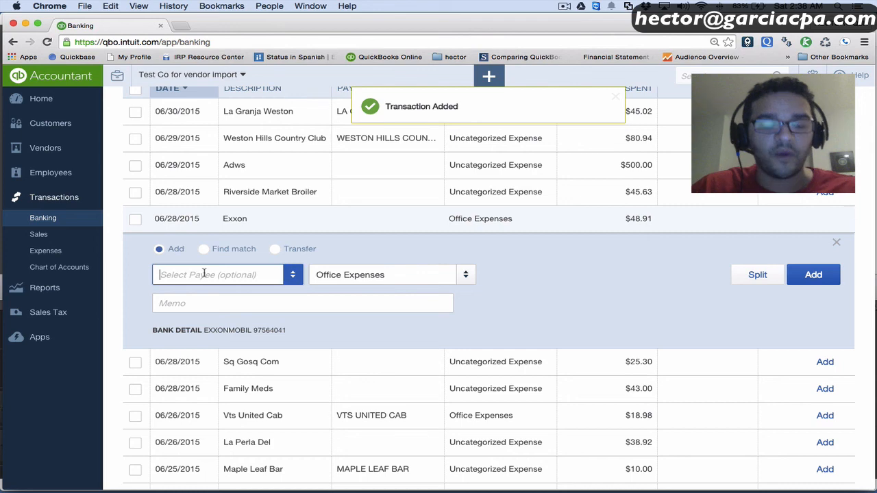
pyautogui.write('EXXONMOBIL')
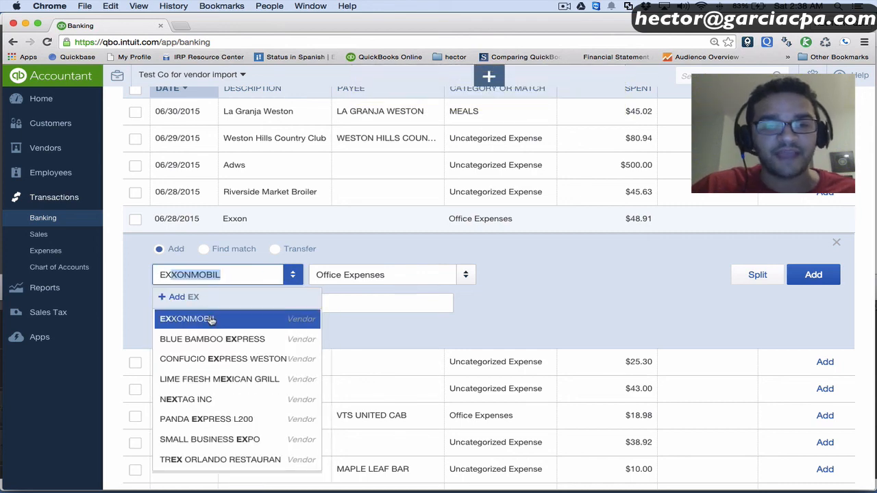
pyautogui.click(186, 318)
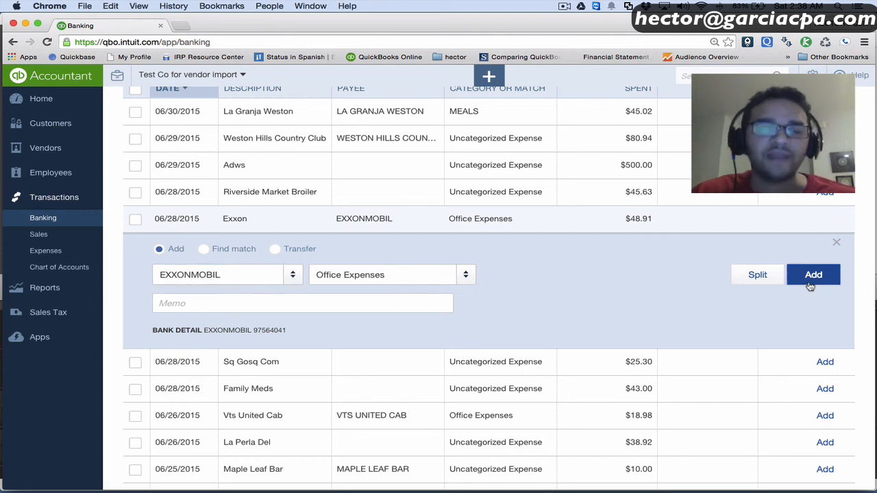
pyautogui.click(814, 274)
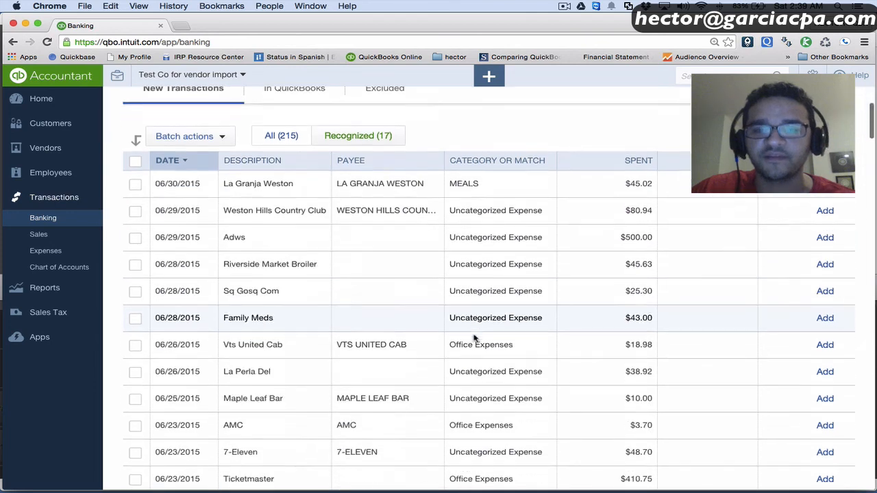
pyautogui.scroll(-3)
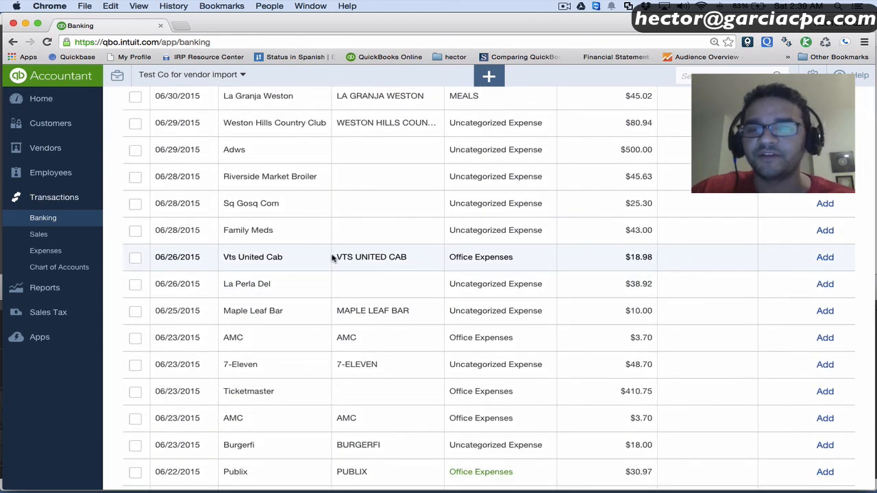